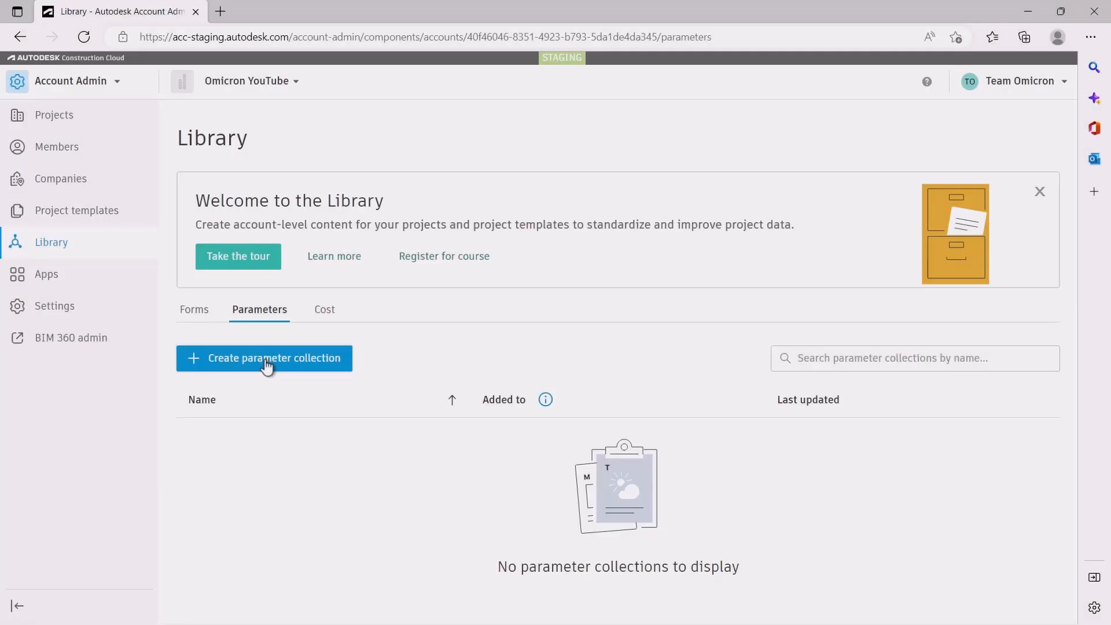
Start creating a new parameter collection in the account library
click(264, 358)
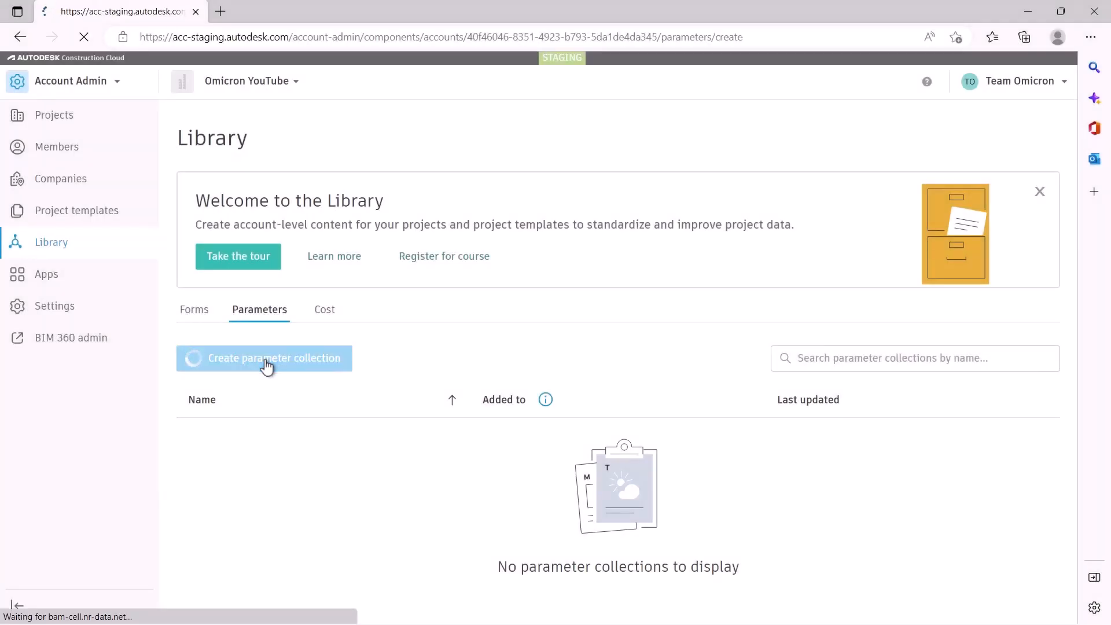
click(264, 357)
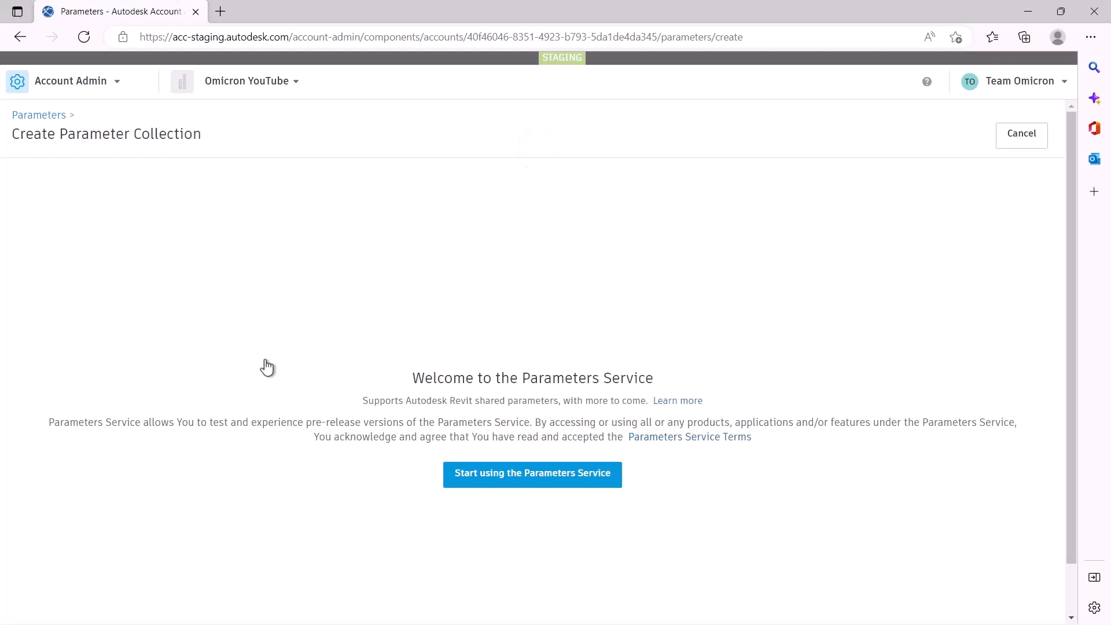
mouse_move(500, 337)
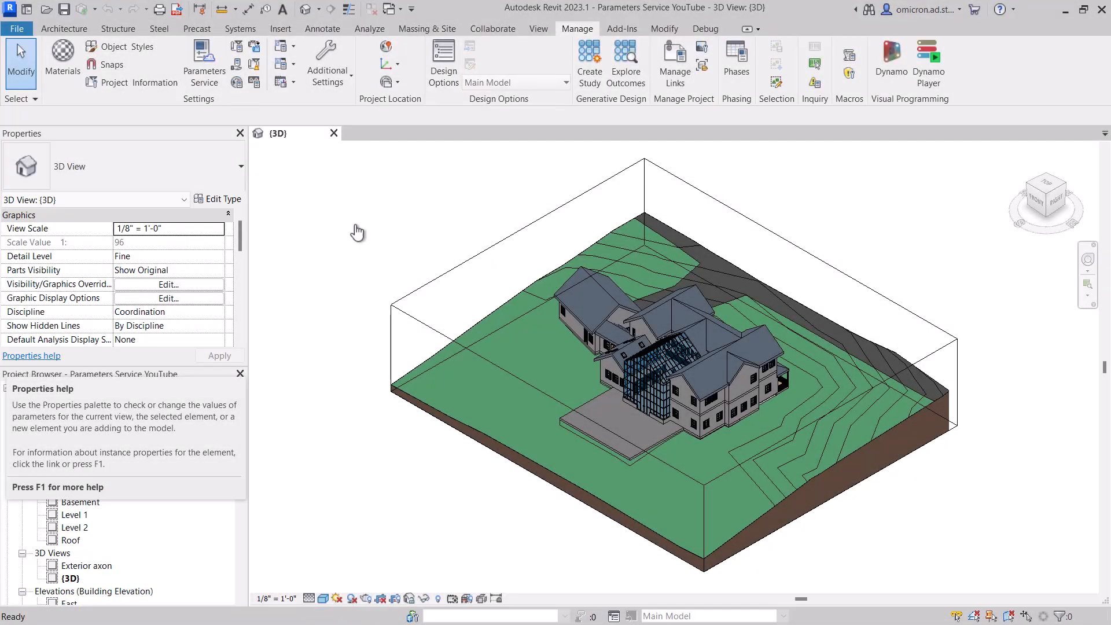
mouse_move(206, 84)
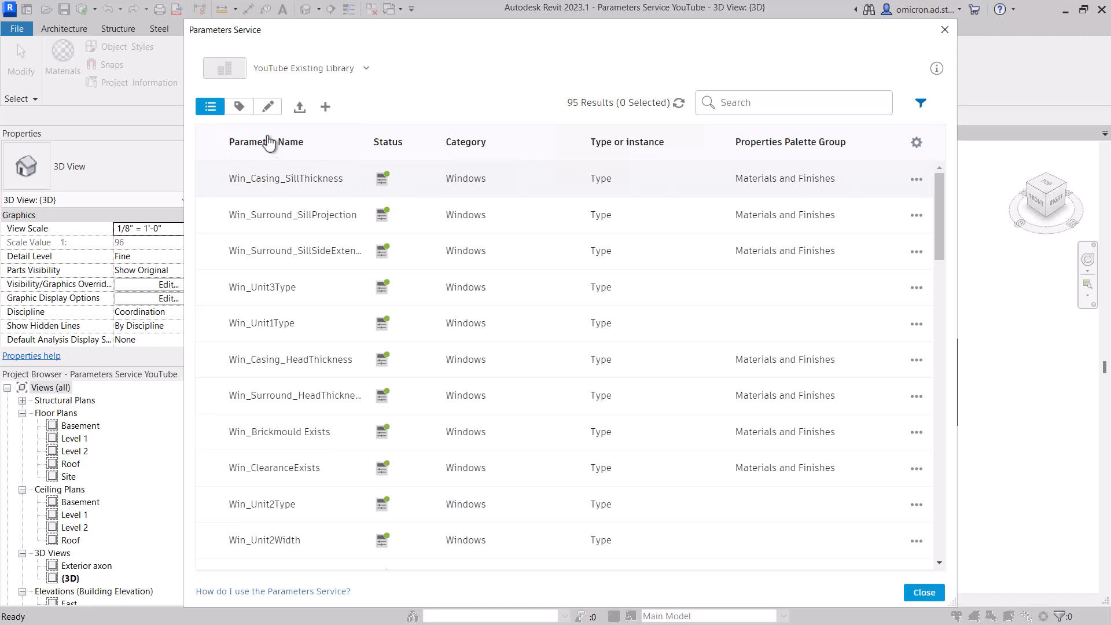
click(240, 107)
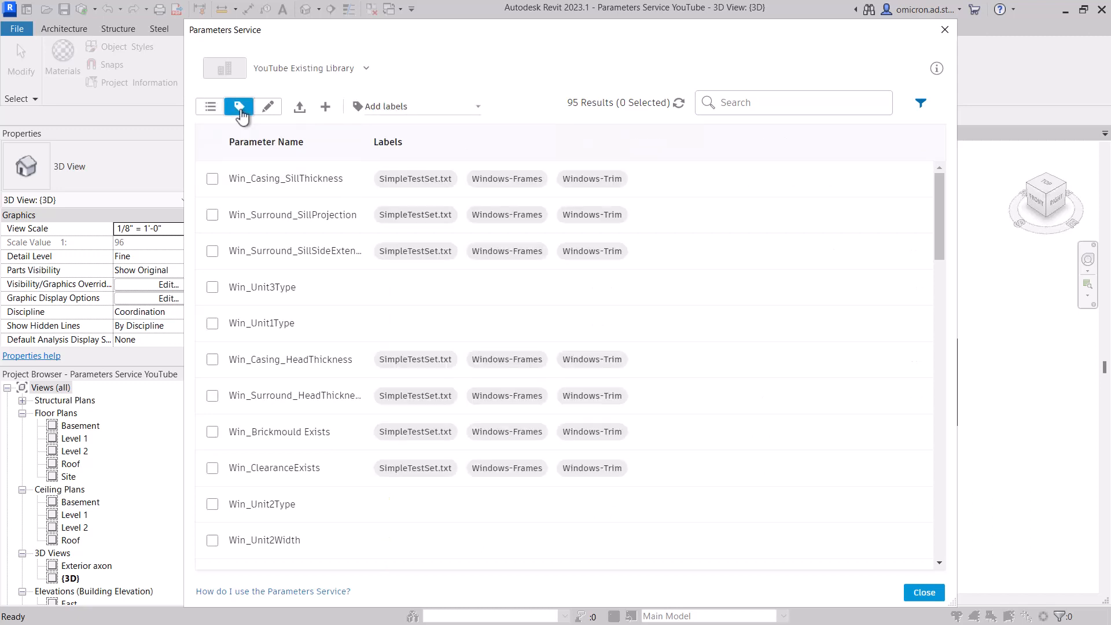
mouse_move(267, 107)
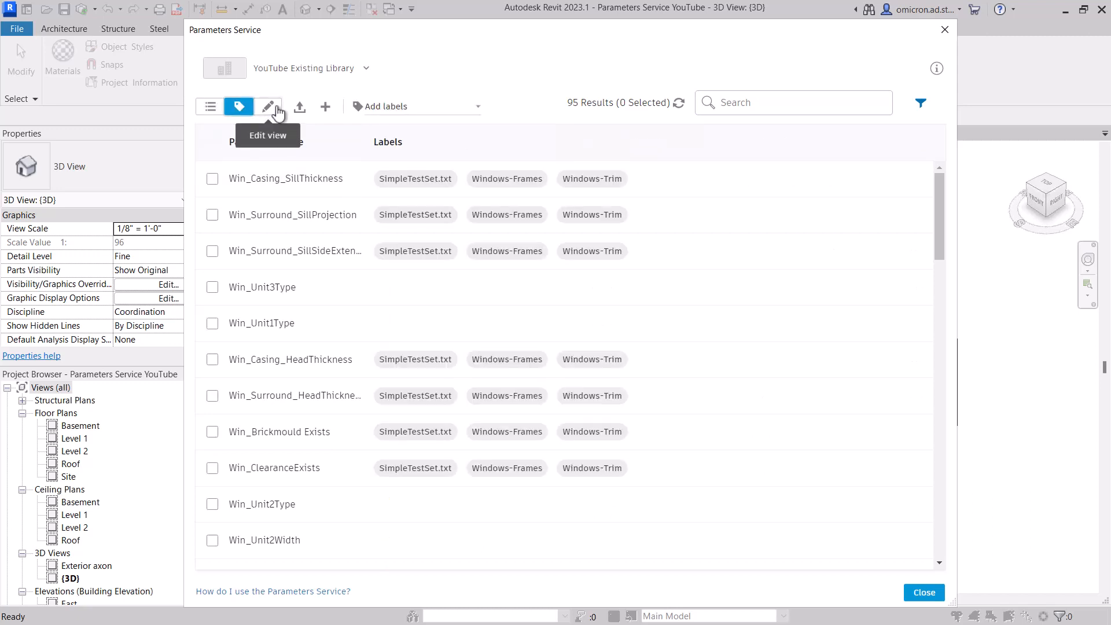
click(267, 106)
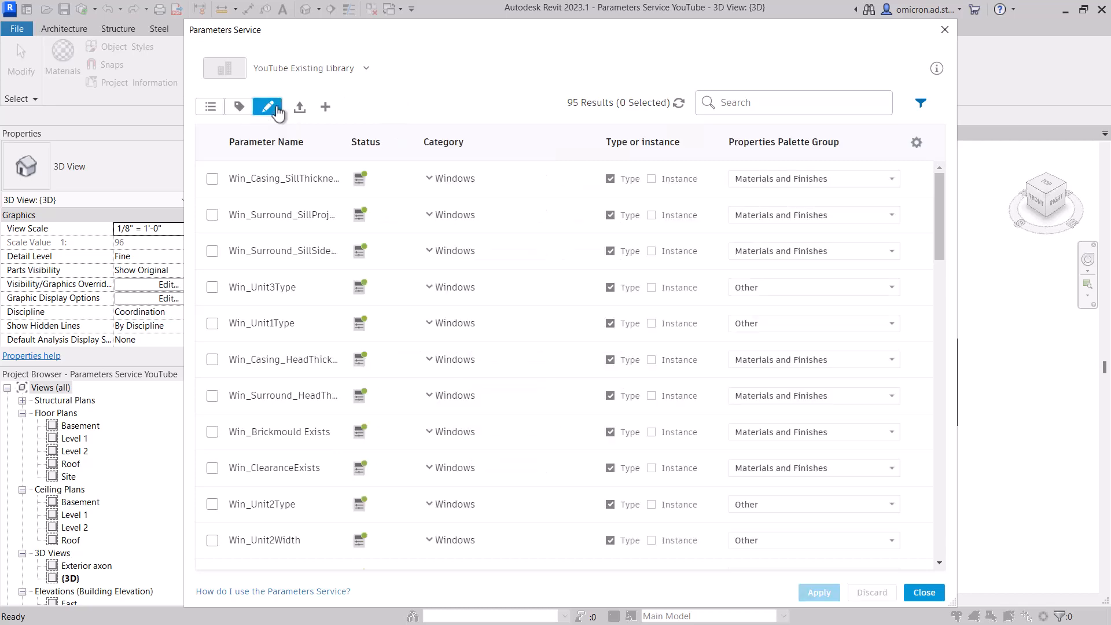
mouse_move(299, 107)
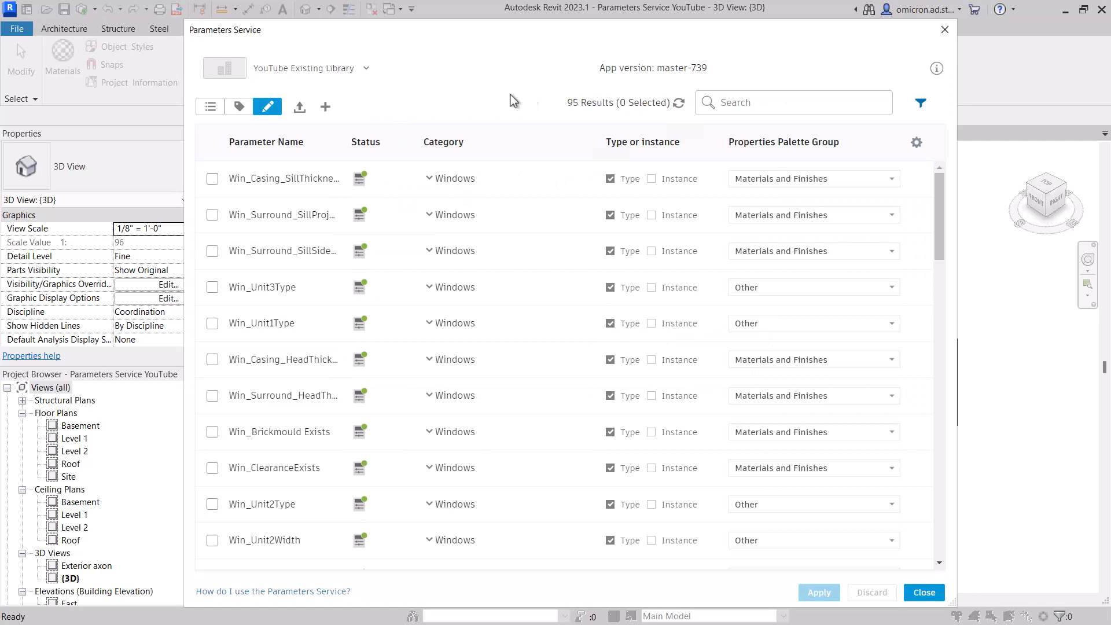
click(326, 107)
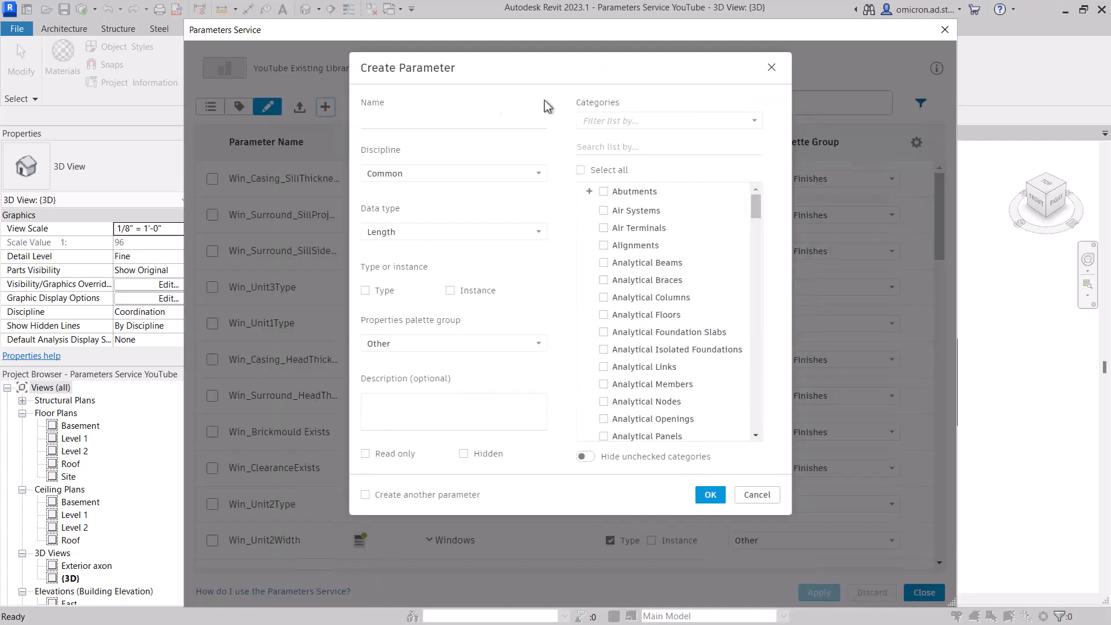
click(771, 67)
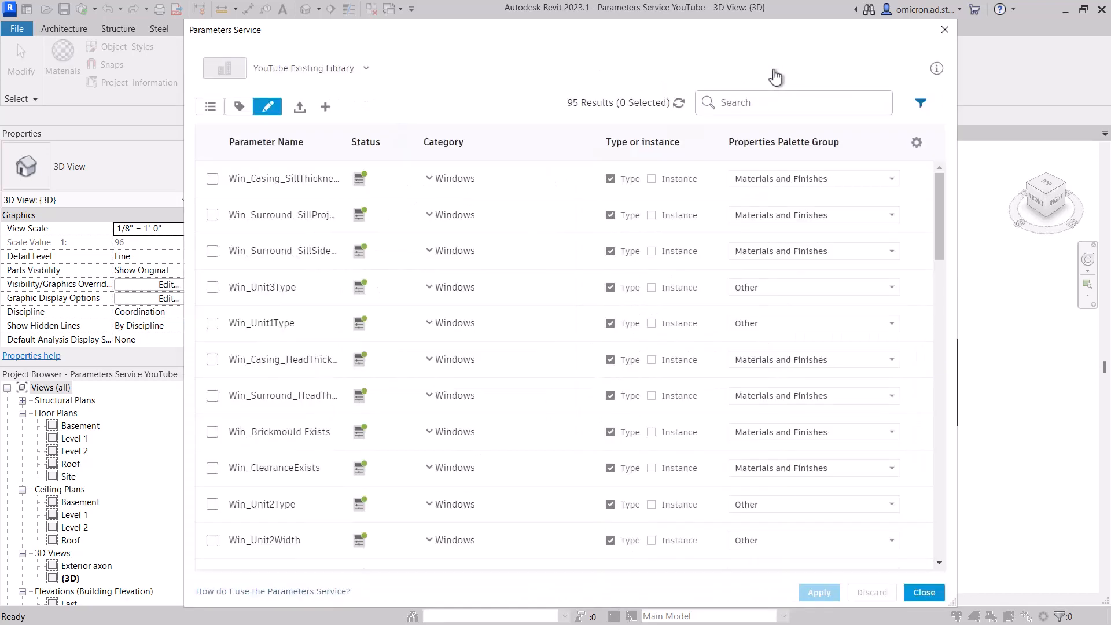
click(920, 102)
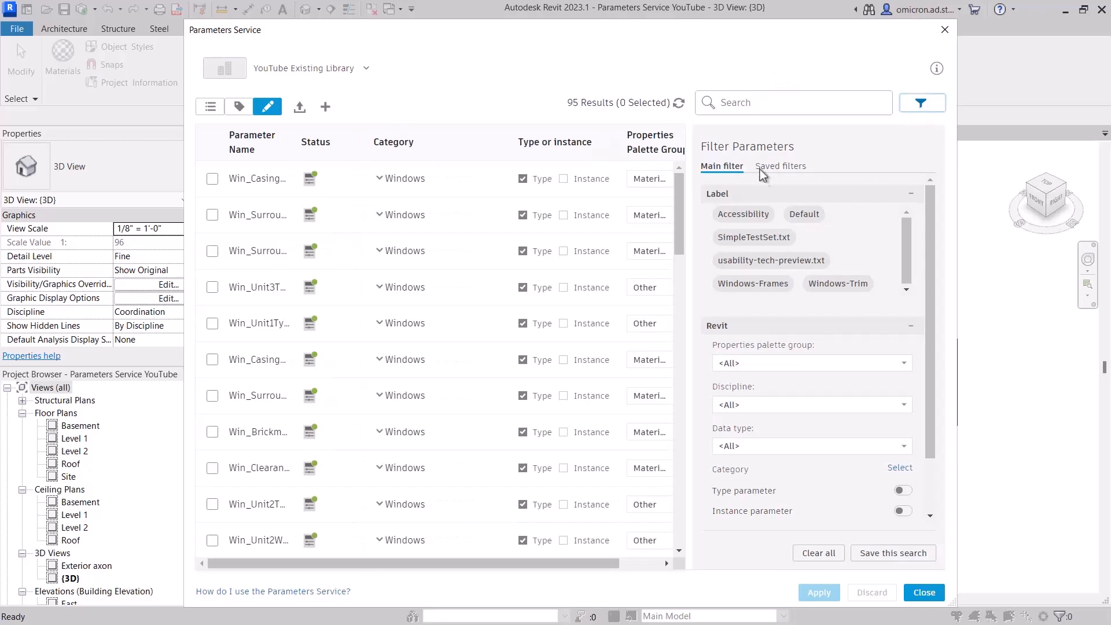
click(924, 593)
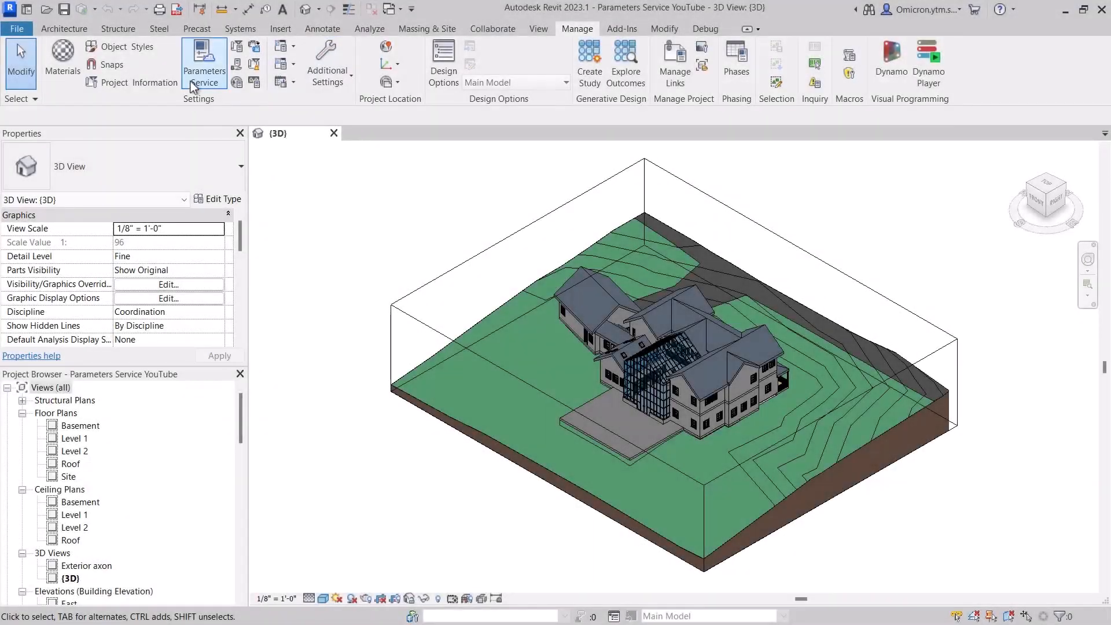
click(203, 63)
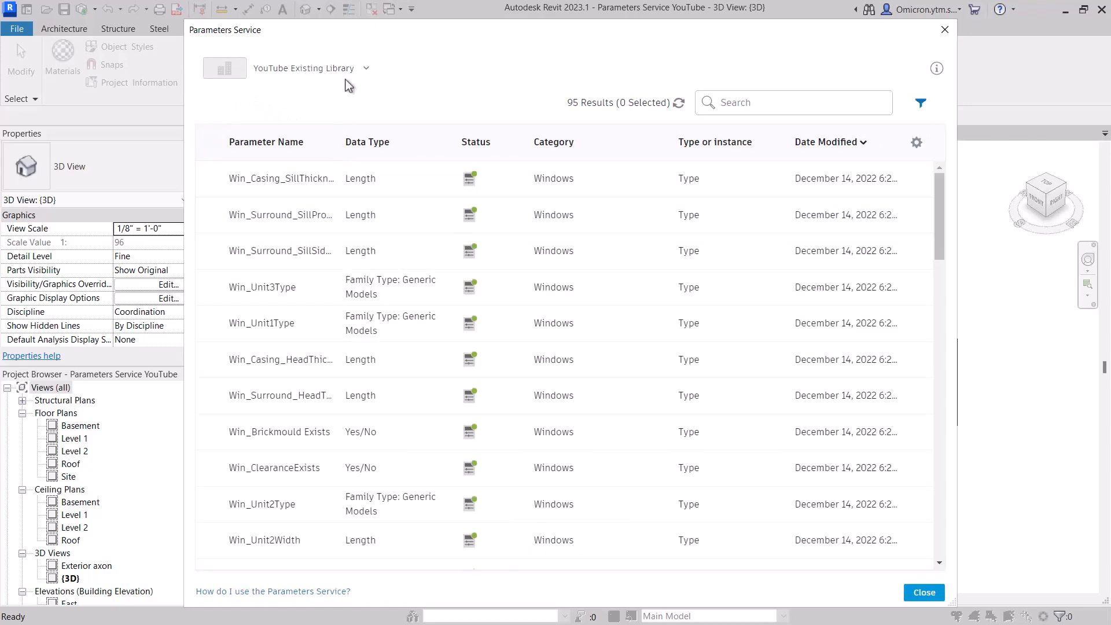
mouse_move(367, 111)
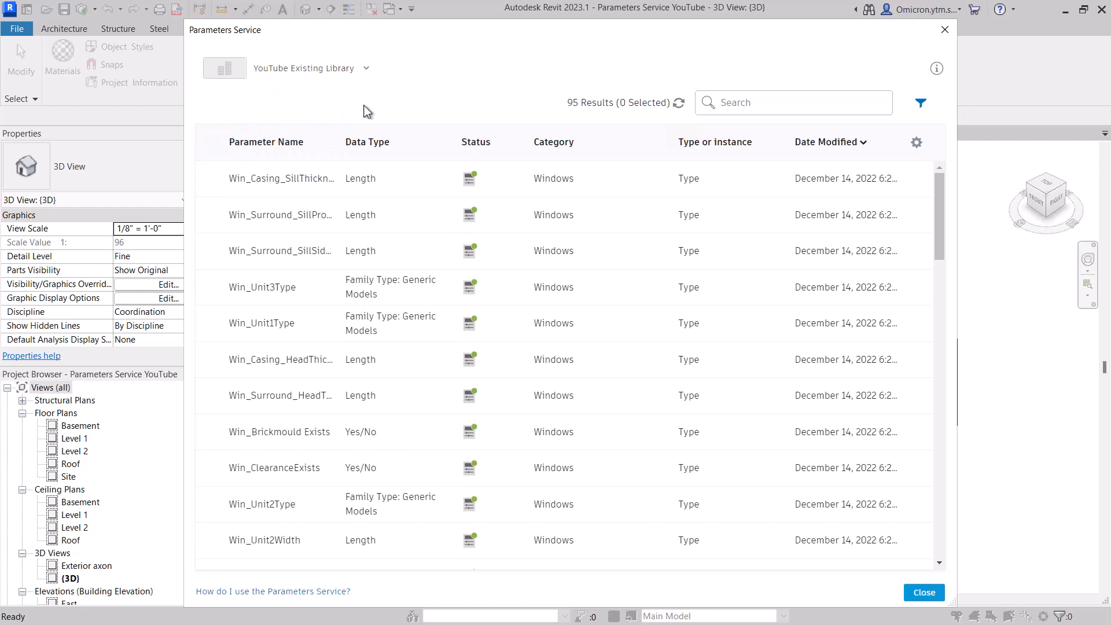
text(u)
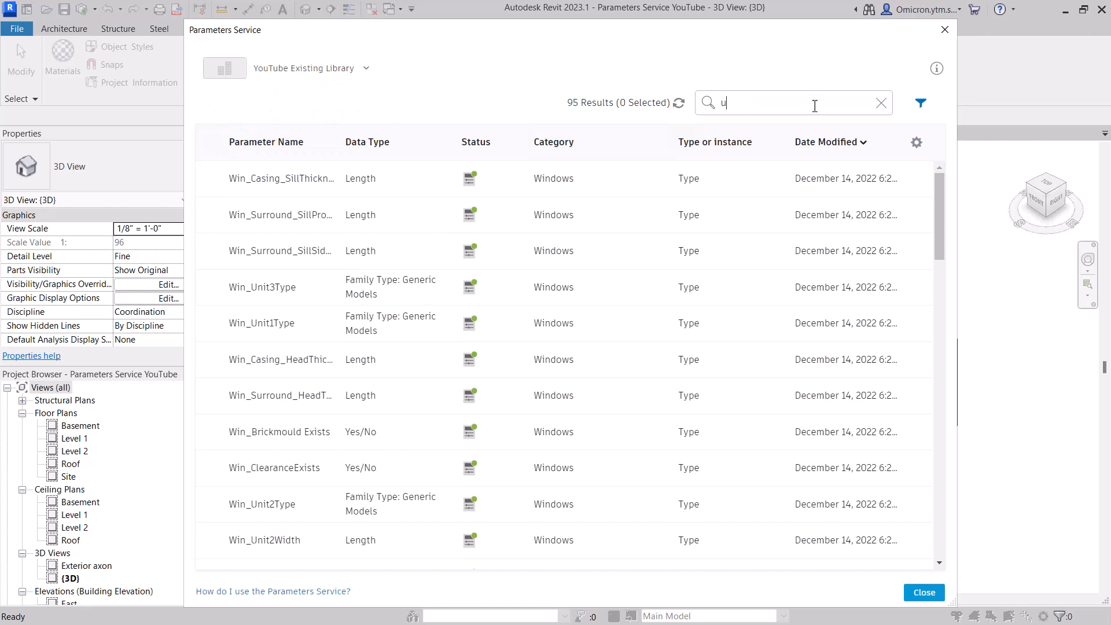
text(nit)
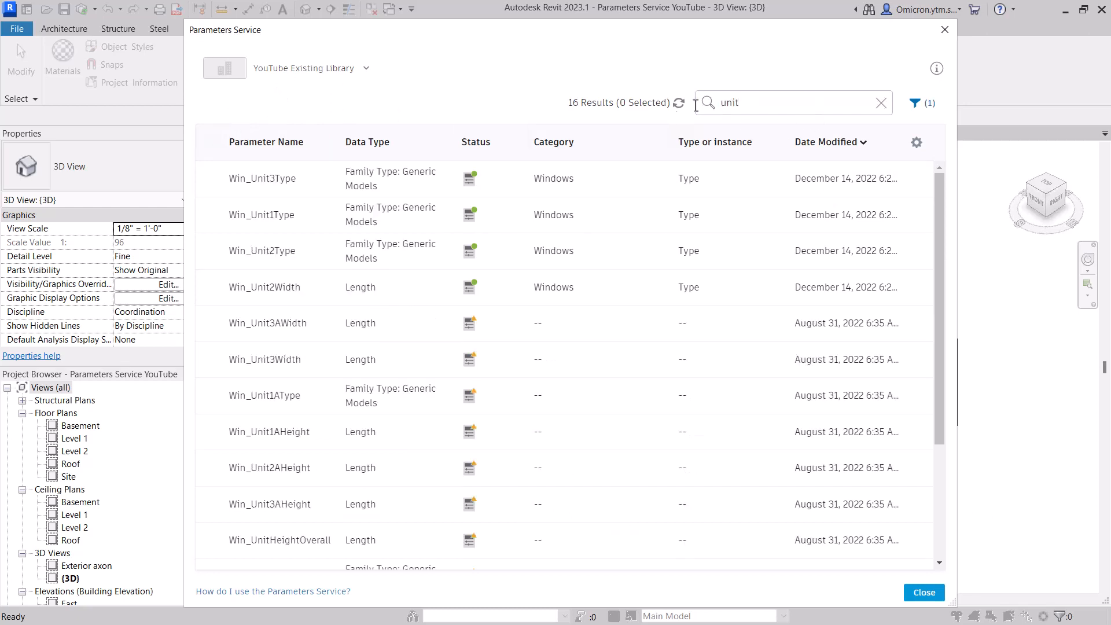
click(553, 141)
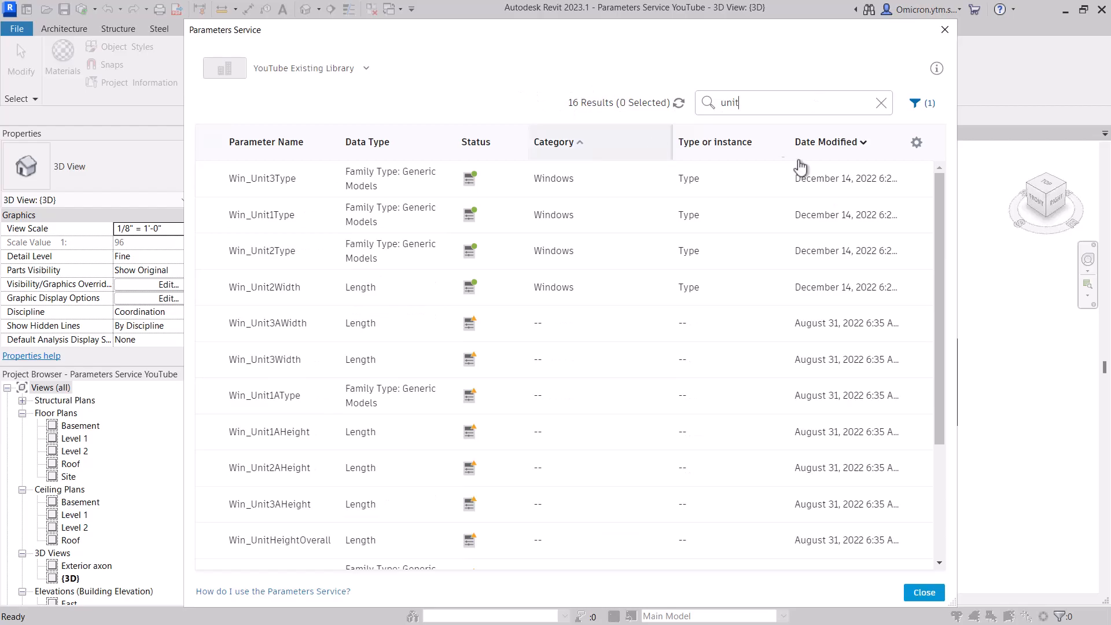
click(923, 593)
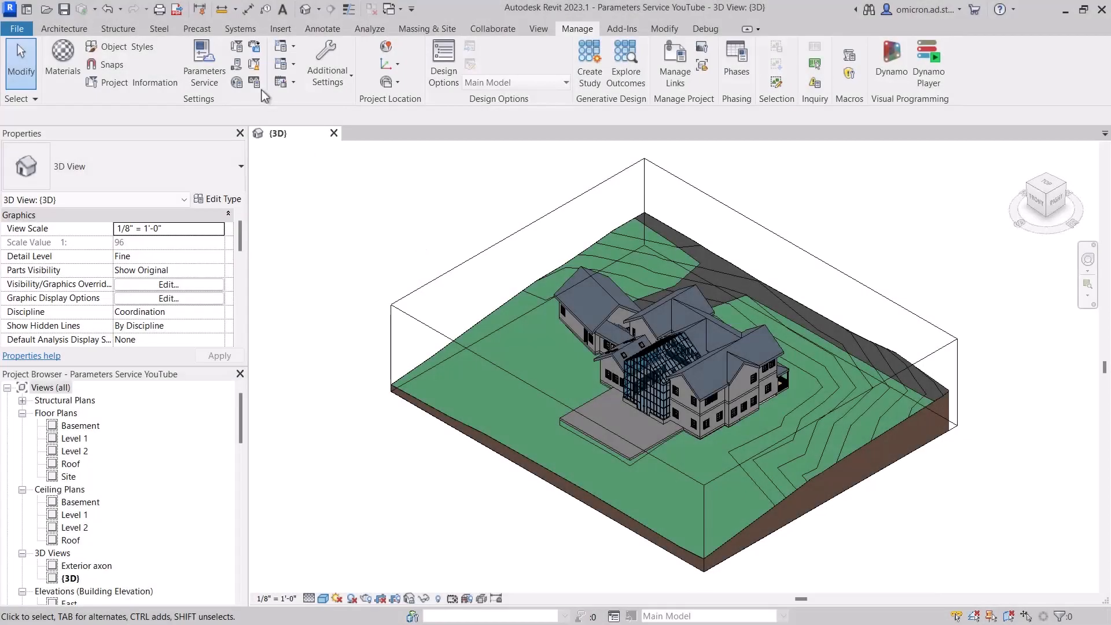
mouse_move(204, 60)
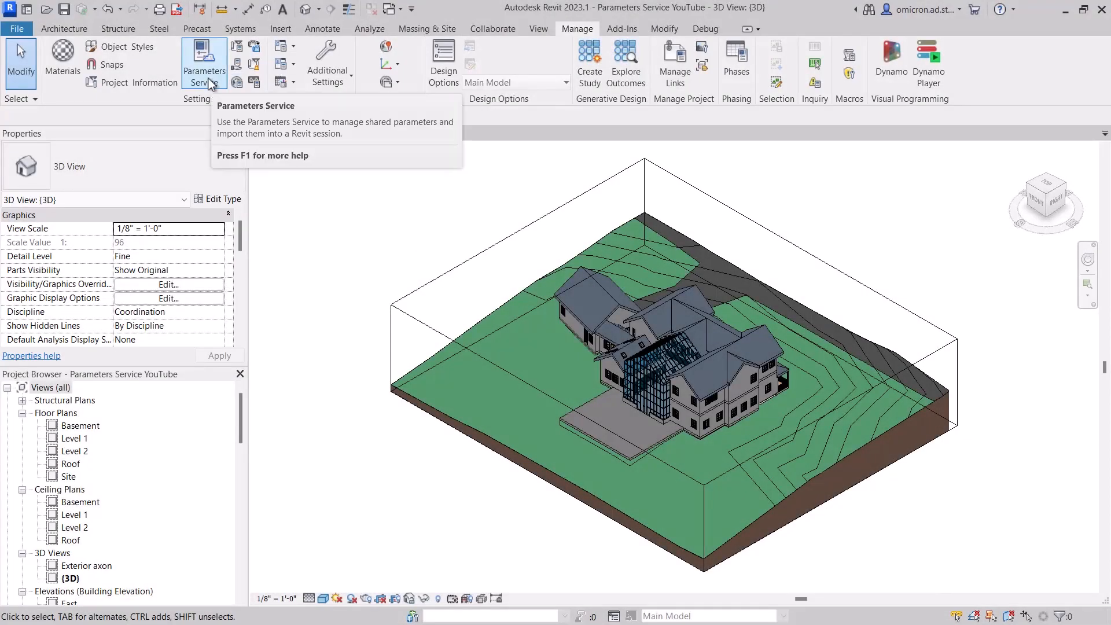
mouse_move(236, 49)
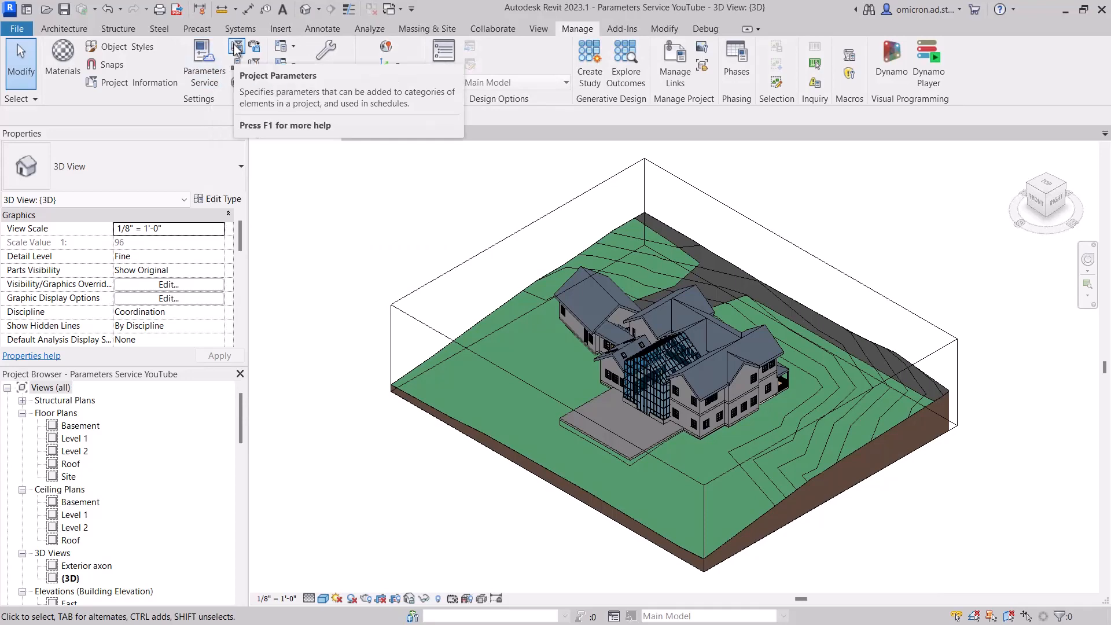
List the project parameters and begin adding parameters from the Parameters Service
click(236, 47)
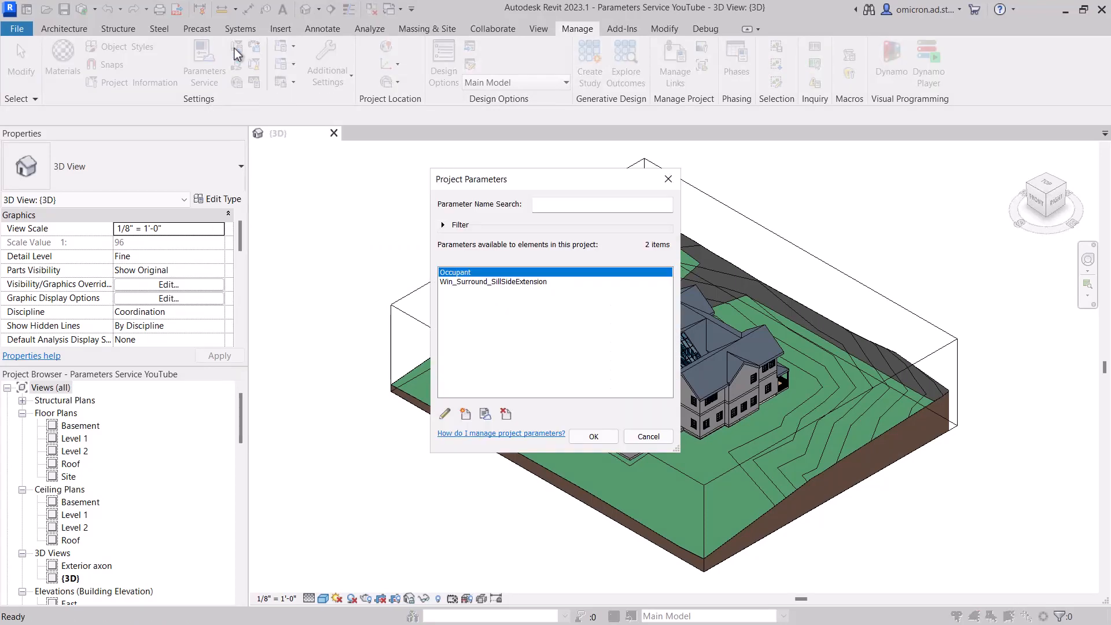
mouse_move(491, 403)
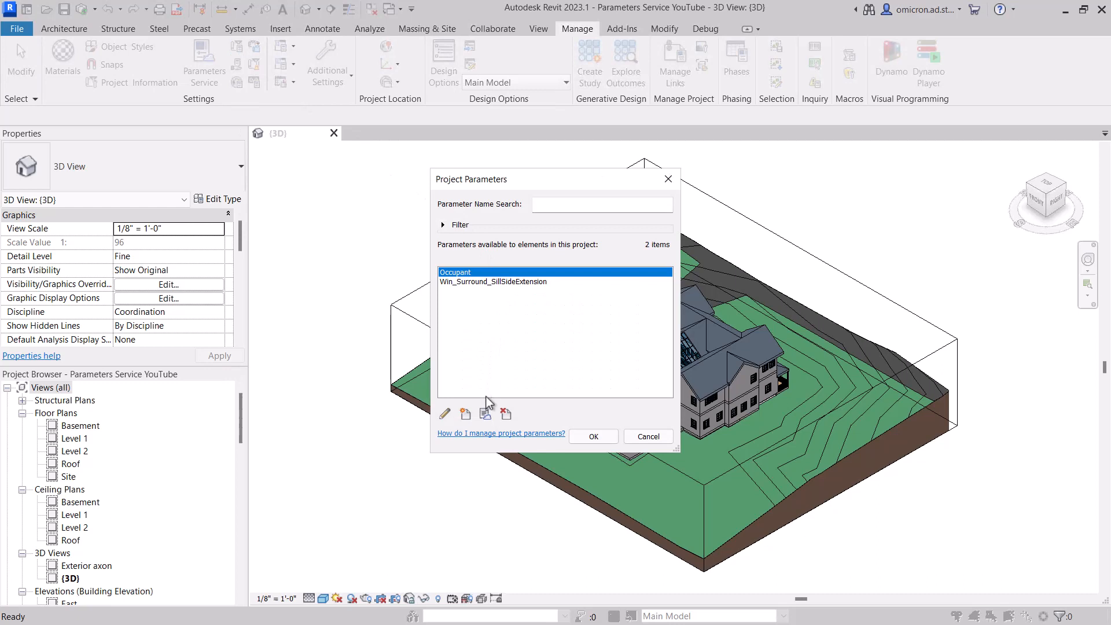
mouse_move(485, 417)
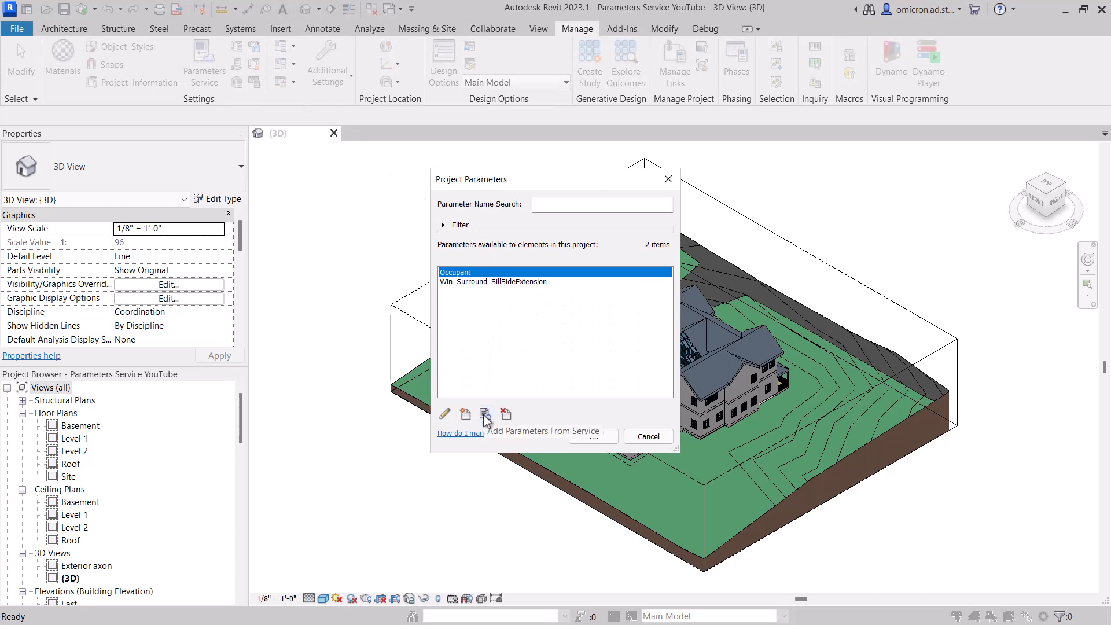
click(485, 414)
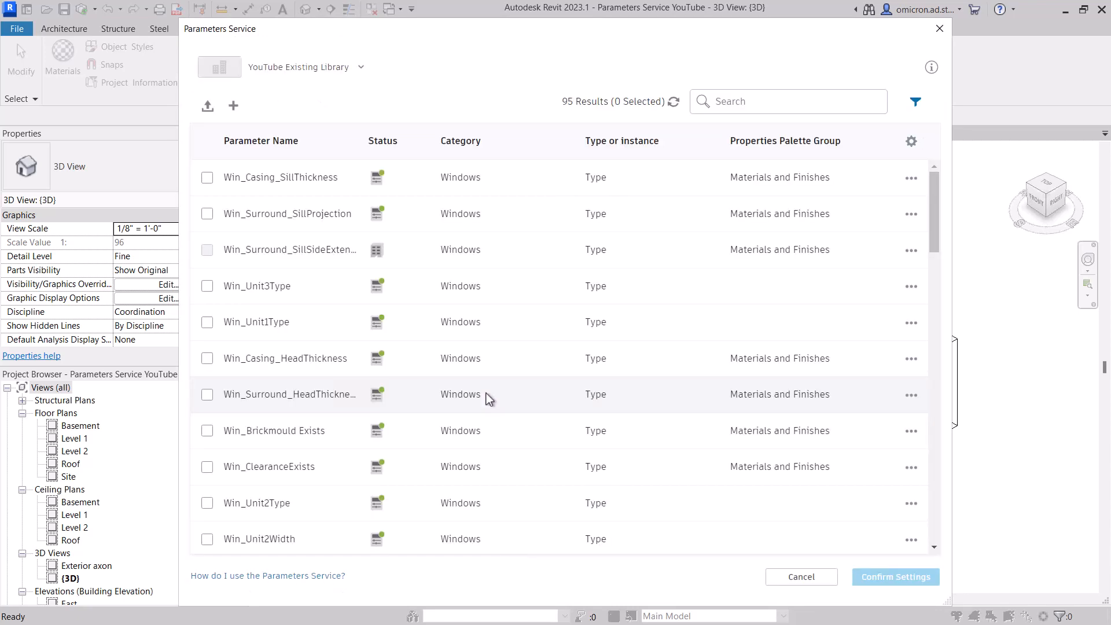
mouse_move(355, 236)
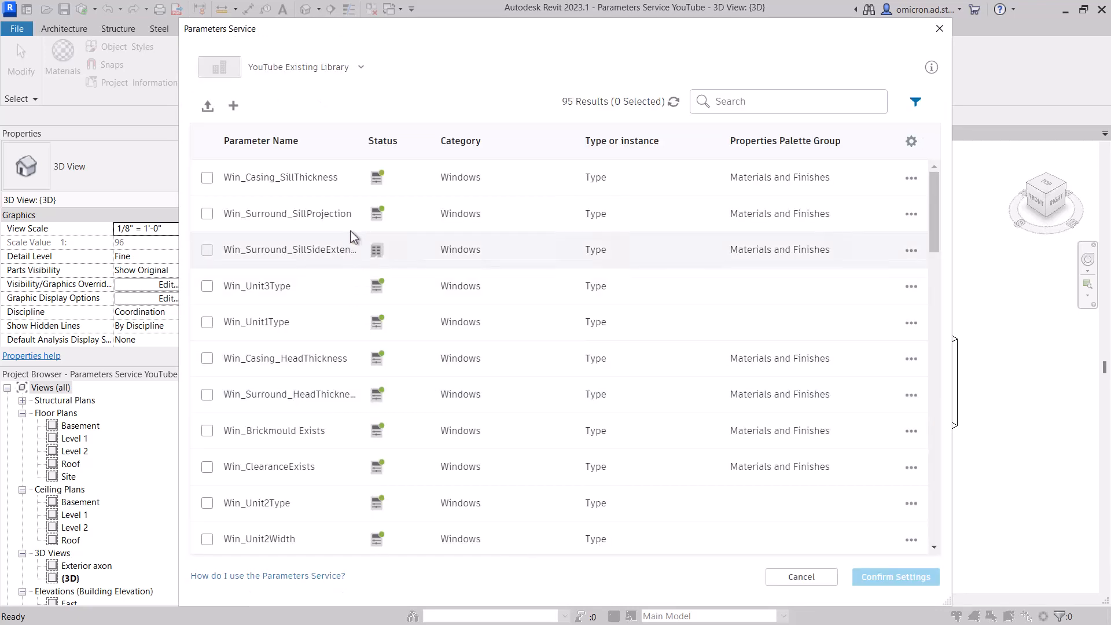
mouse_move(377, 254)
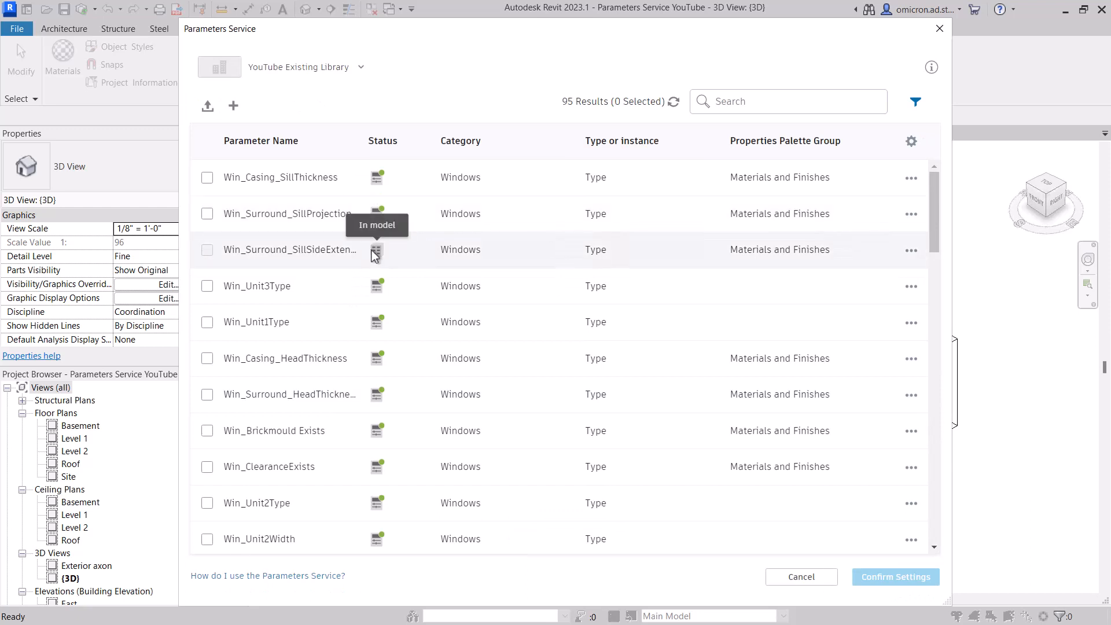
scroll(down, 3)
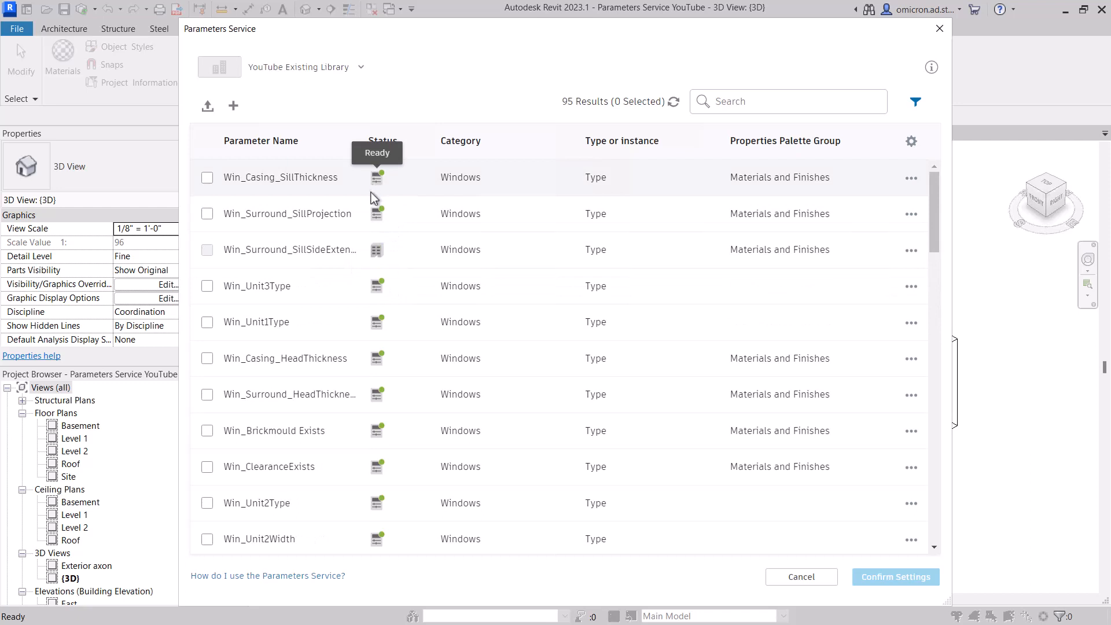
mouse_move(375, 243)
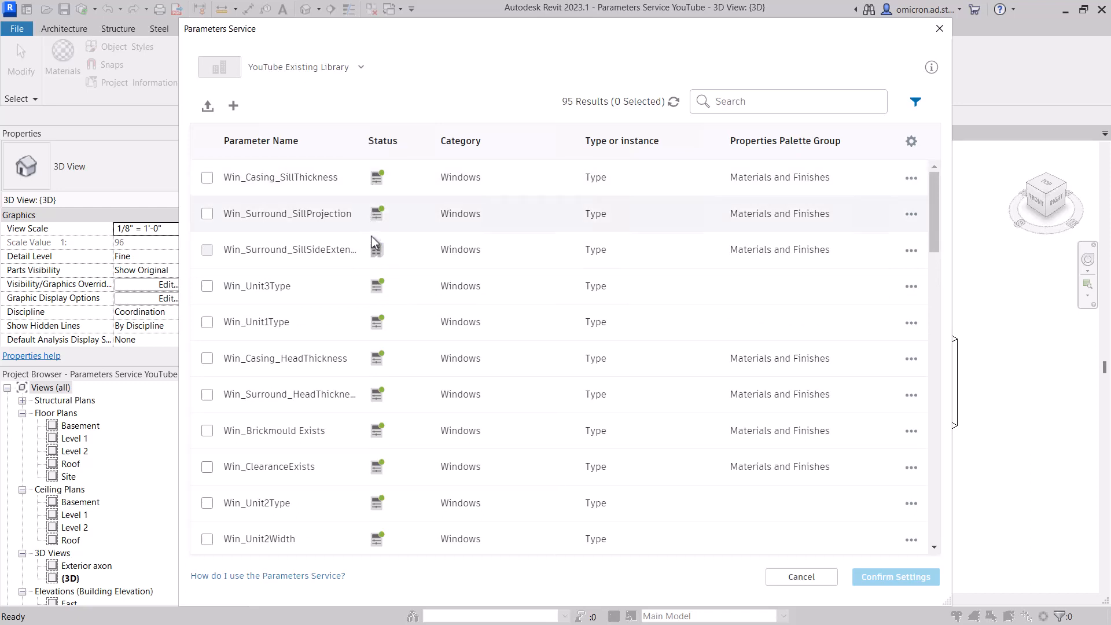
mouse_move(380, 301)
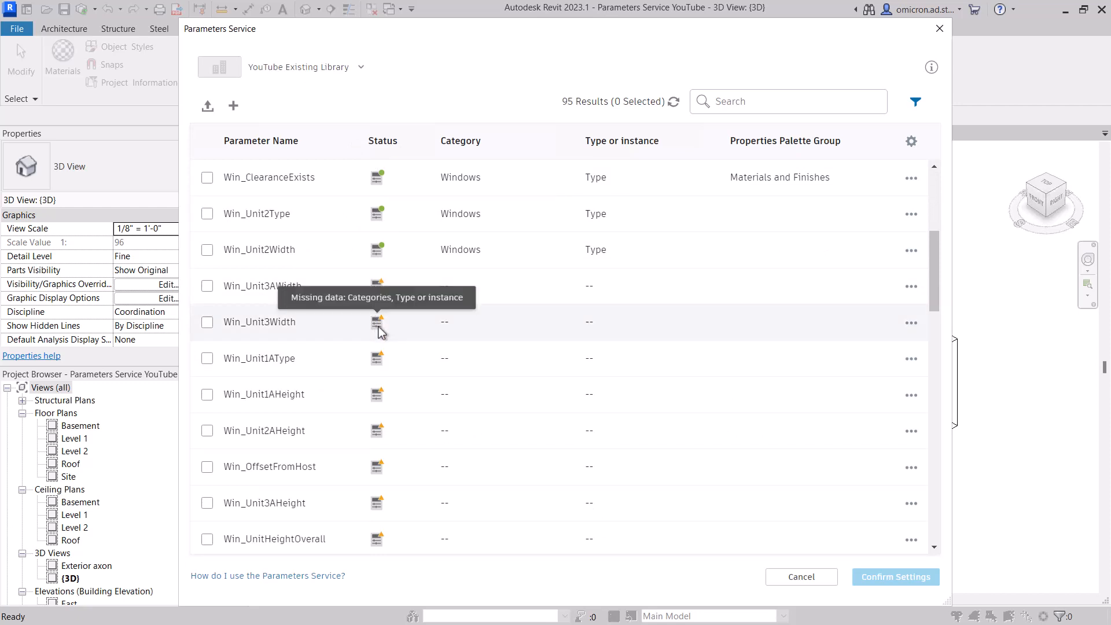
mouse_move(380, 332)
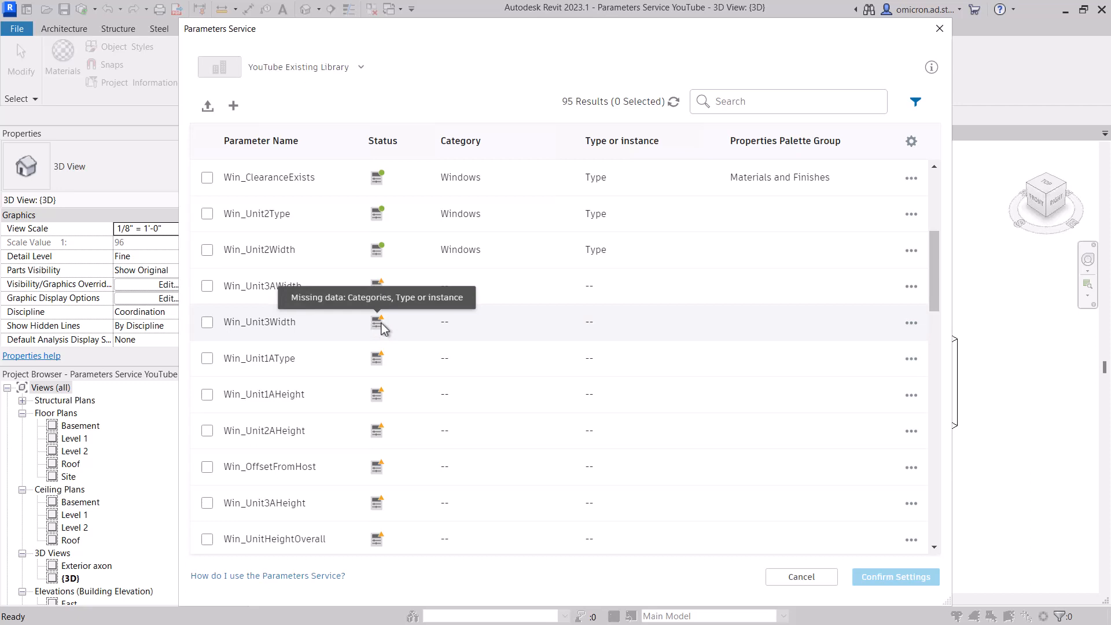
mouse_move(266, 323)
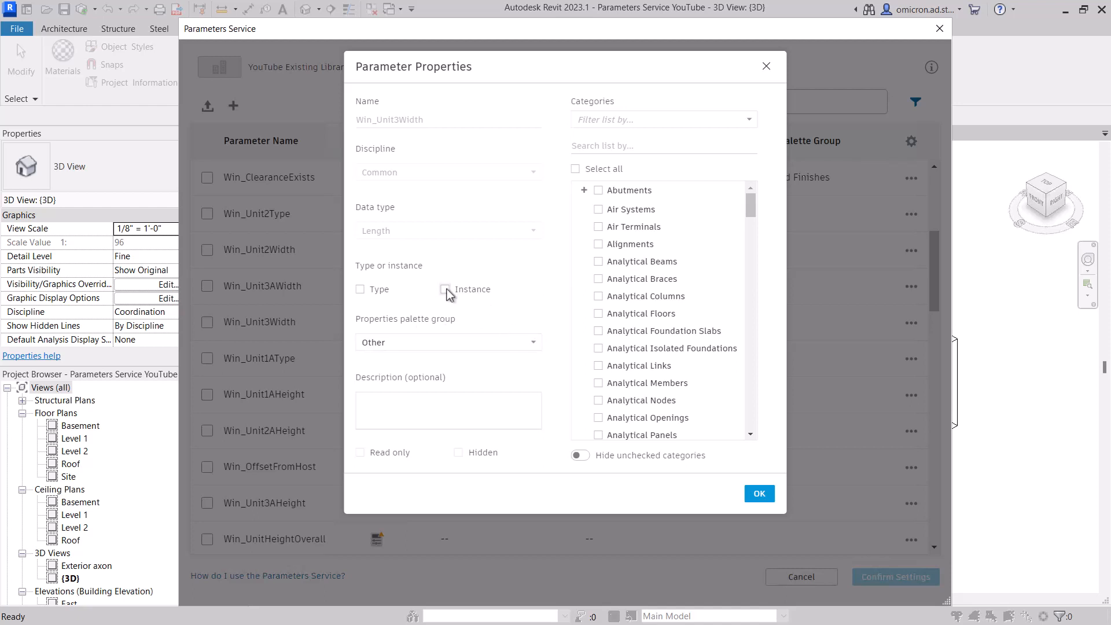
Make Win_Unit3Width a Windows instance parameter grouped under Dimensions and save it
click(445, 289)
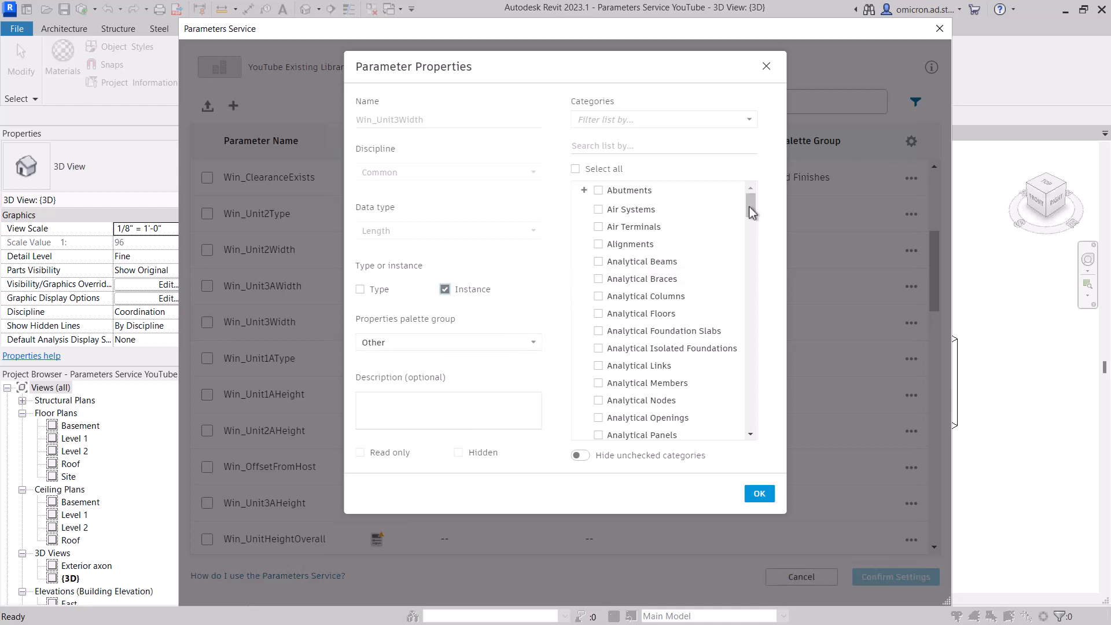
scroll(down, 3)
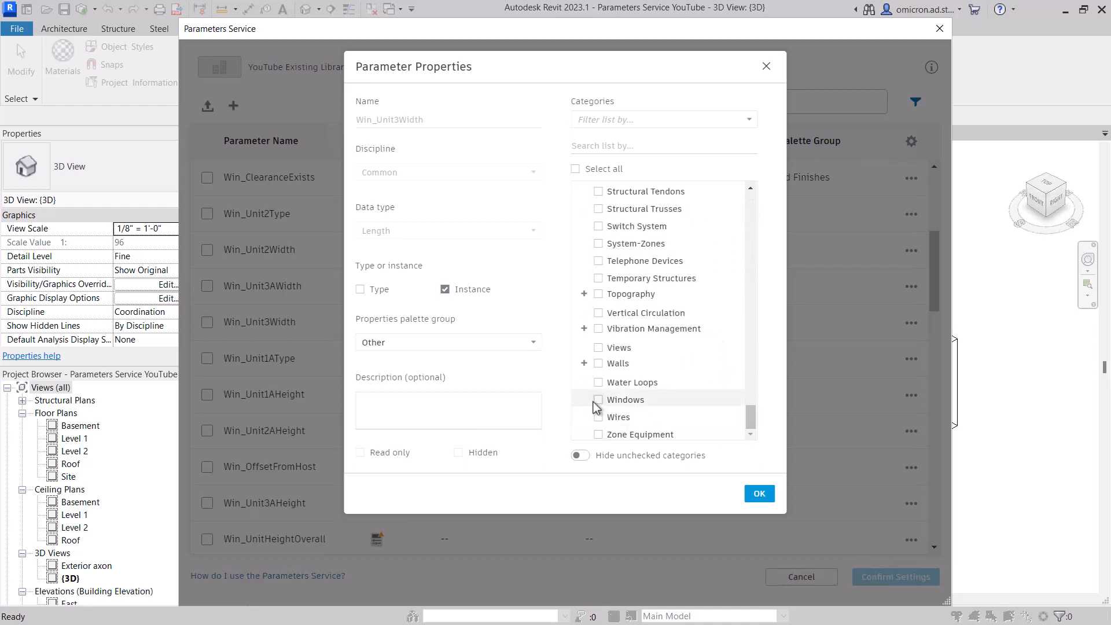
click(599, 399)
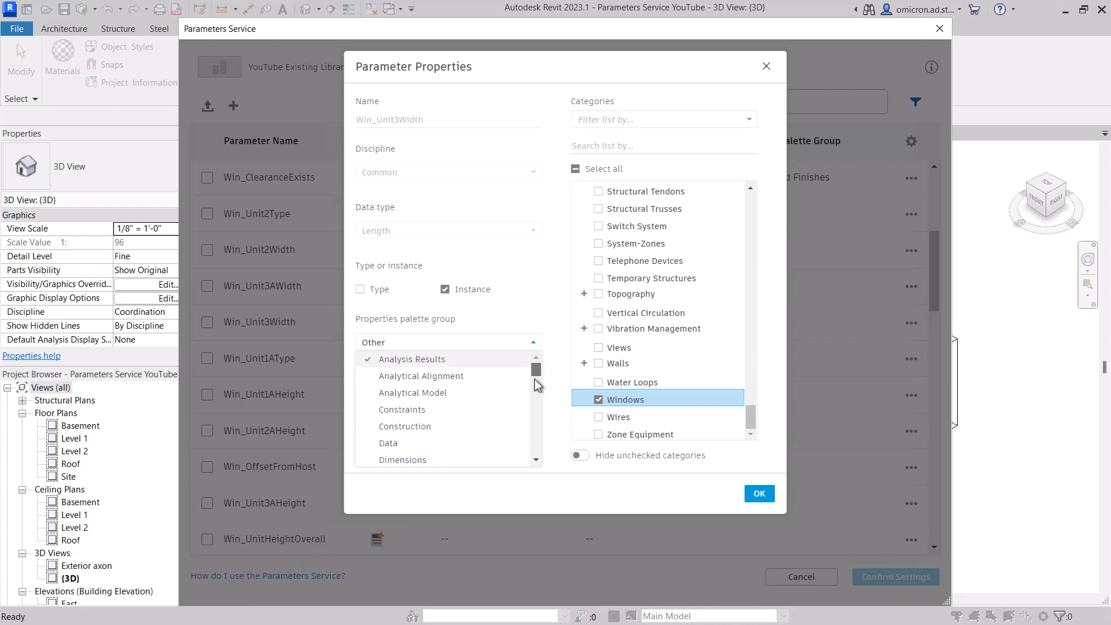
click(403, 460)
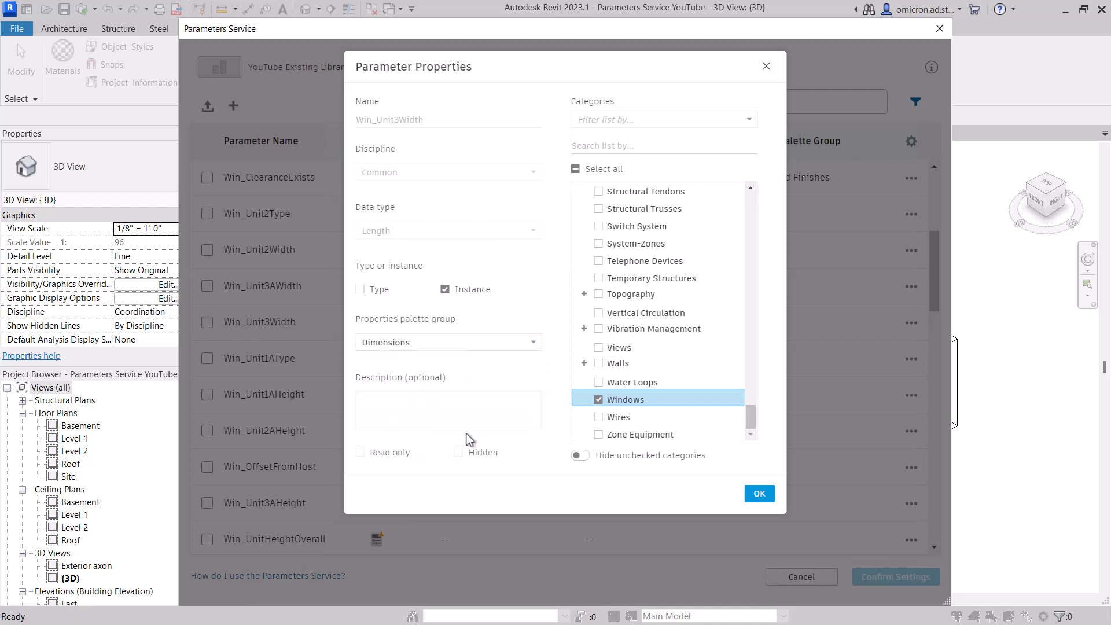
click(758, 493)
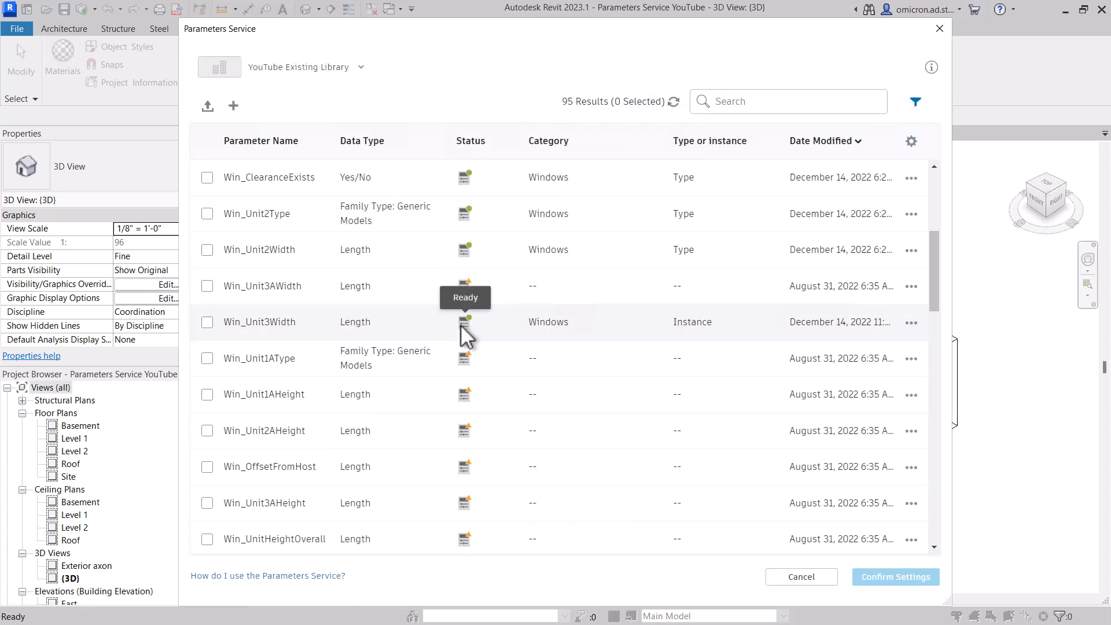
mouse_move(453, 337)
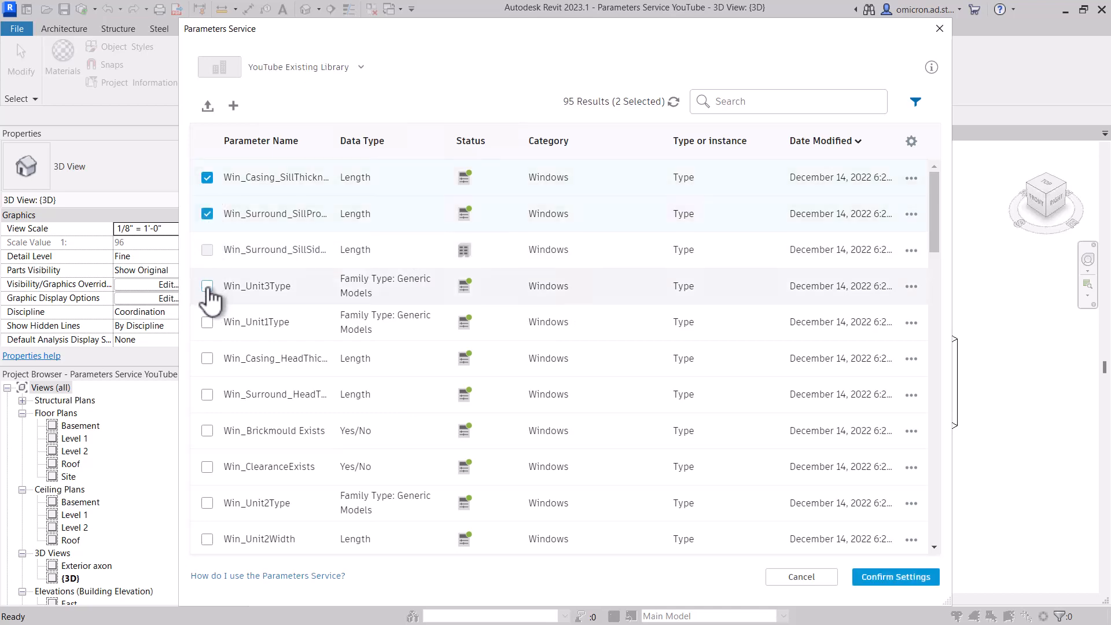
Select the window parameters from Win_Unit3Type through Win_FinishSurround and confirm settings
click(208, 286)
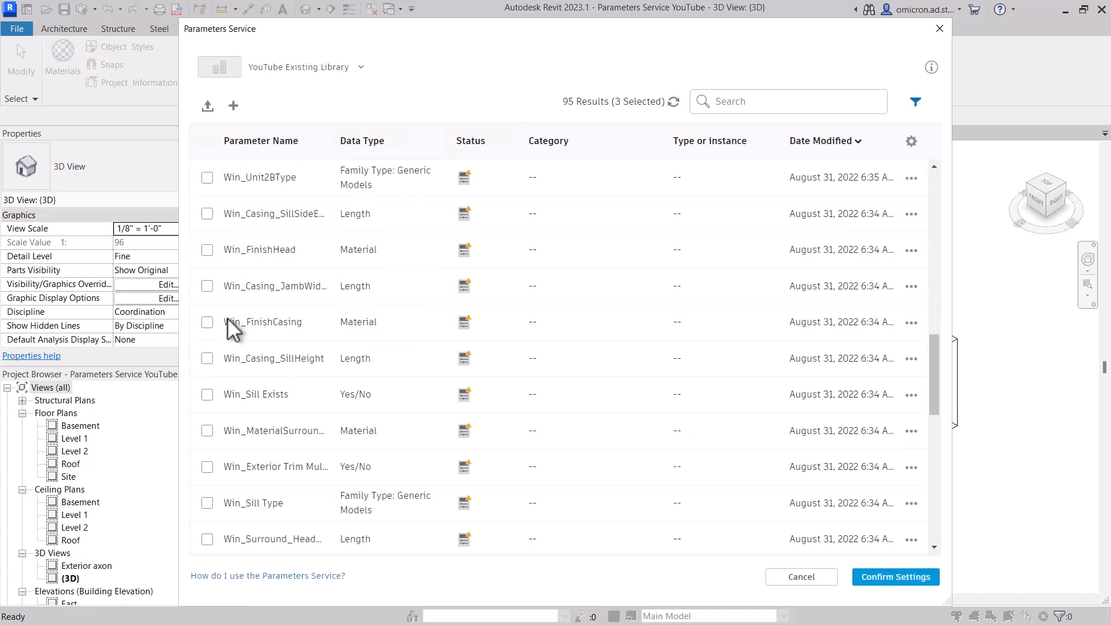
scroll(down, 3)
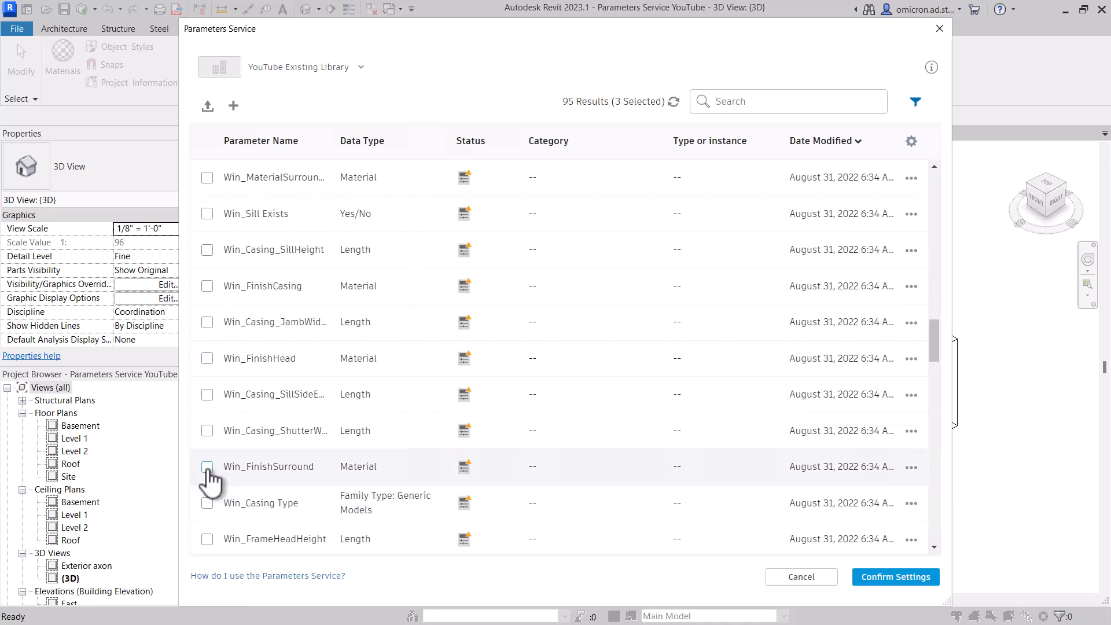
click(207, 466)
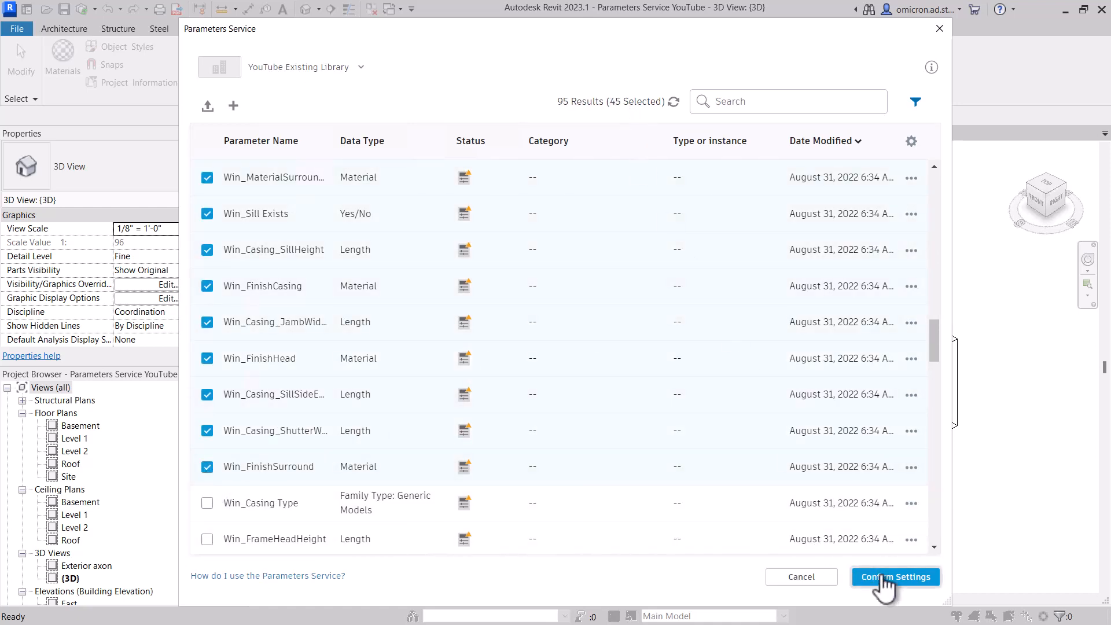
click(895, 576)
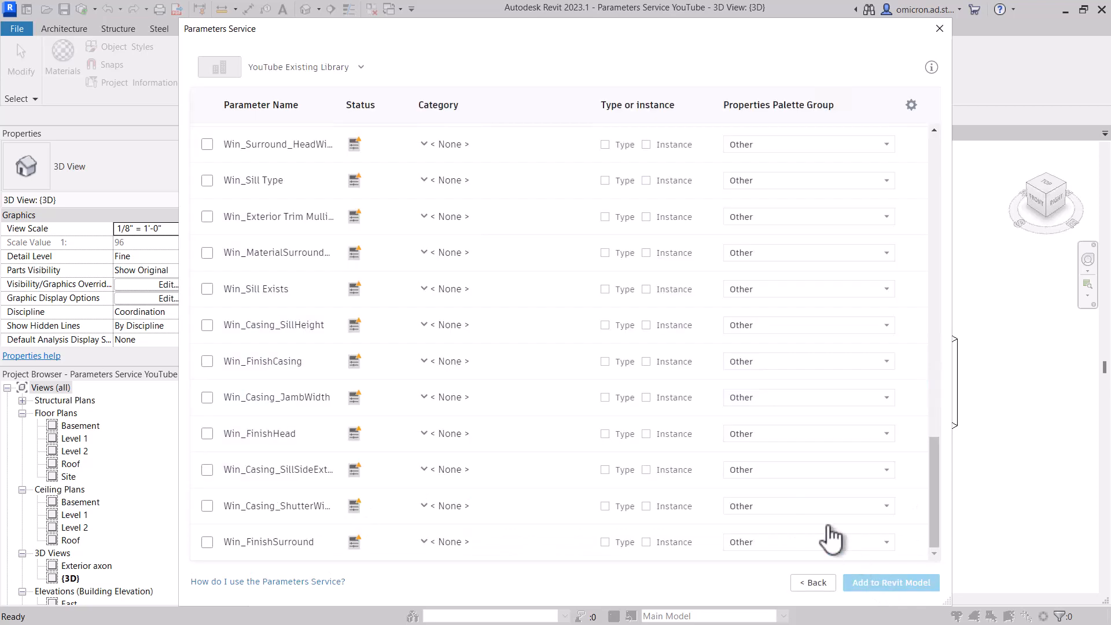
Sort the review list by status and group the chosen parameters under Materials and Finishes
click(360, 106)
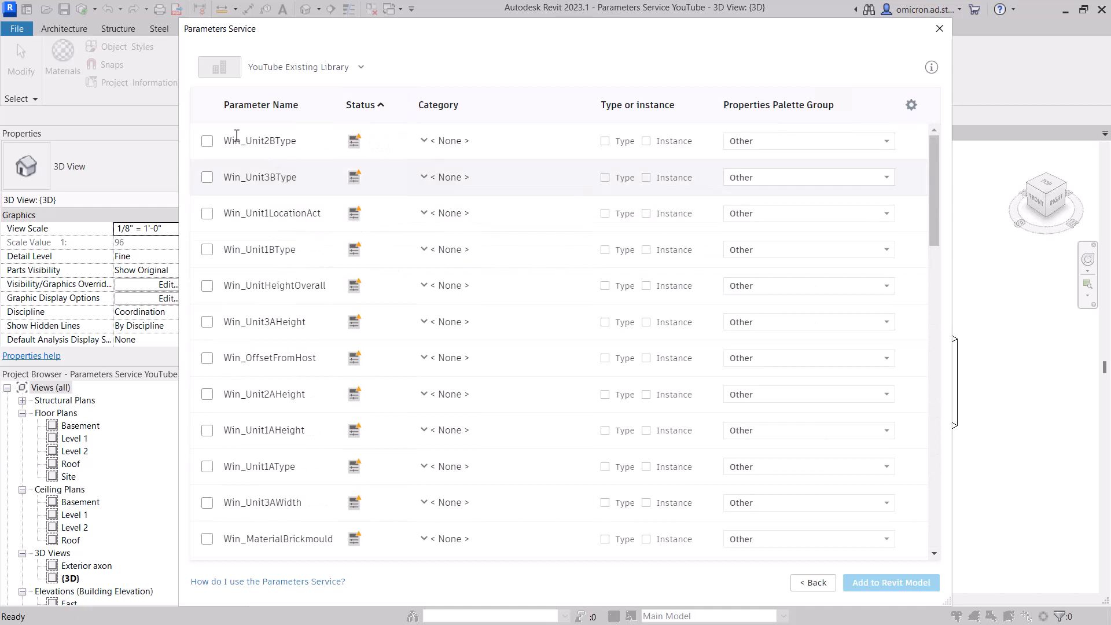
scroll(down, 3)
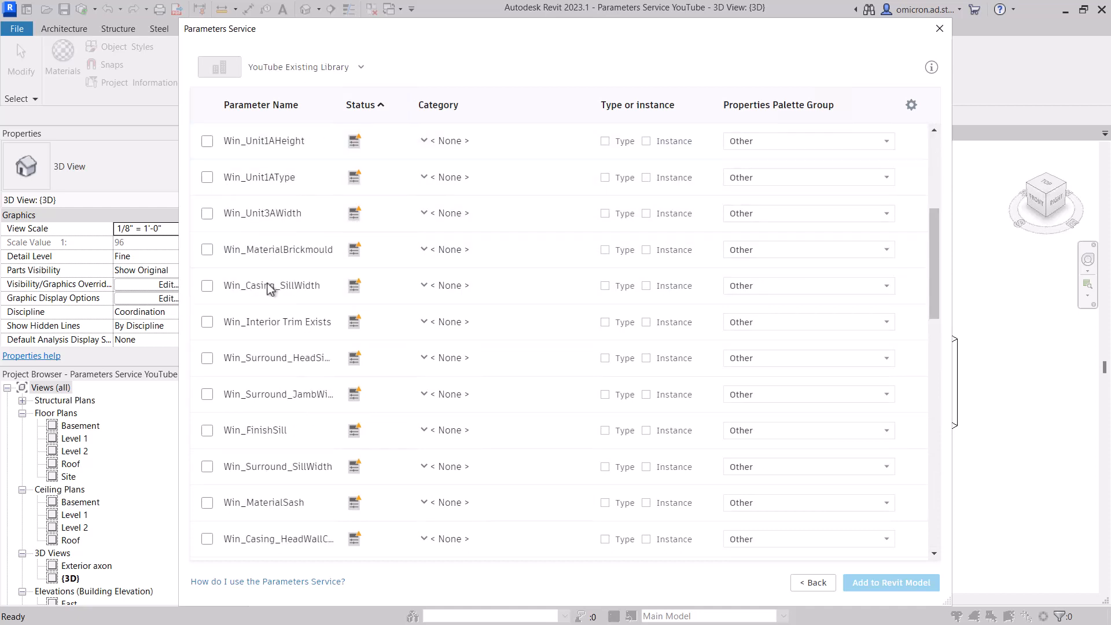
scroll(down, 3)
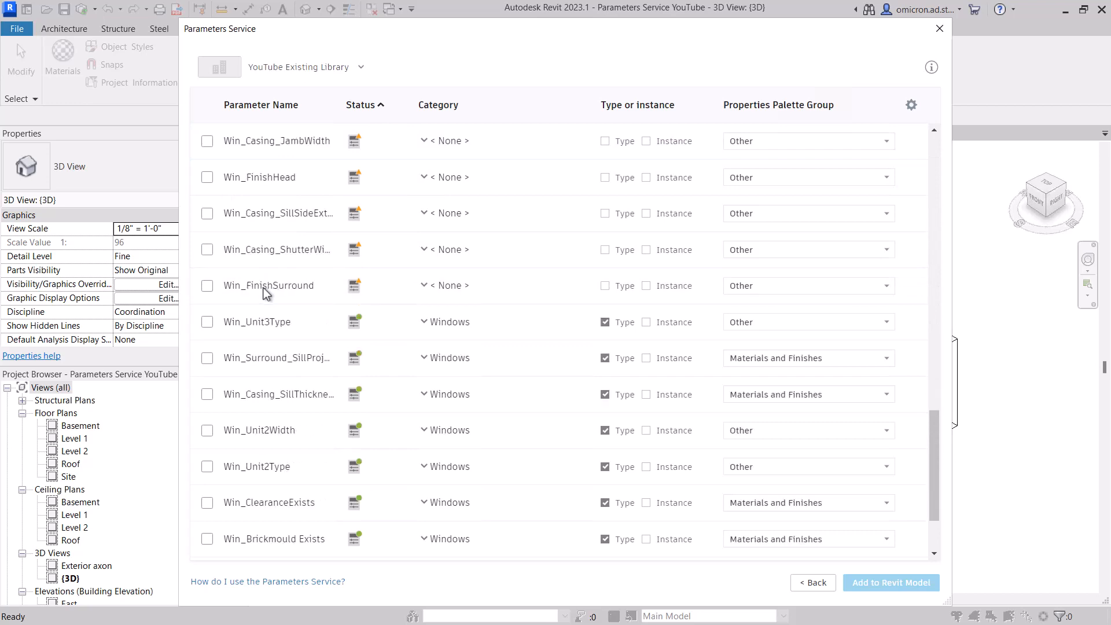
click(207, 285)
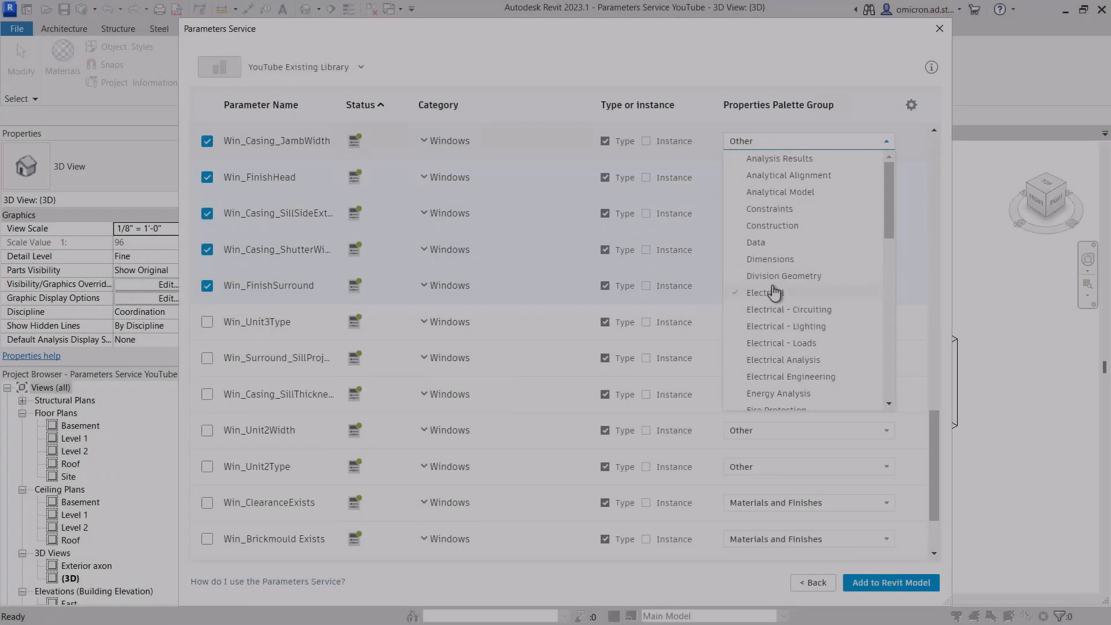
scroll(down, 3)
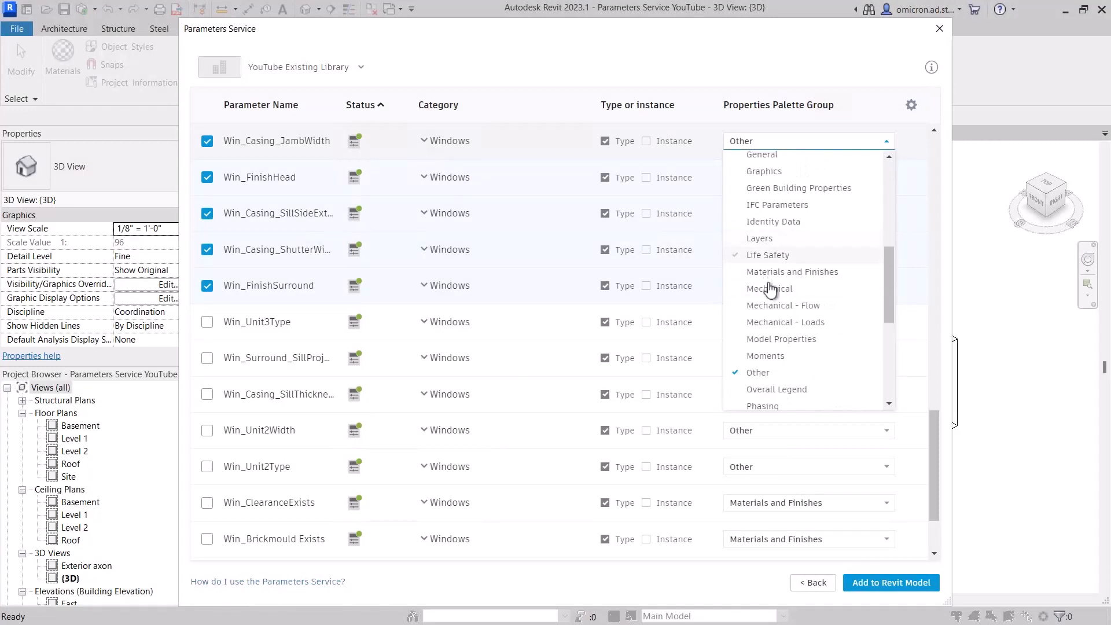
click(792, 271)
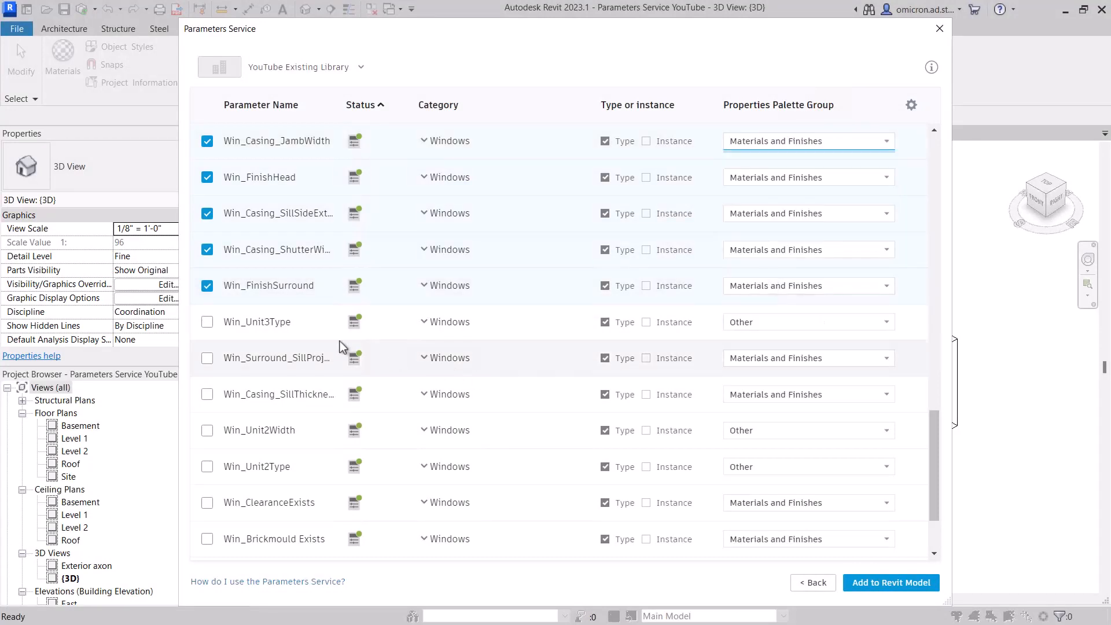
Make Win_Brickmould Exists an instance parameter and add the set to the Revit model
click(207, 286)
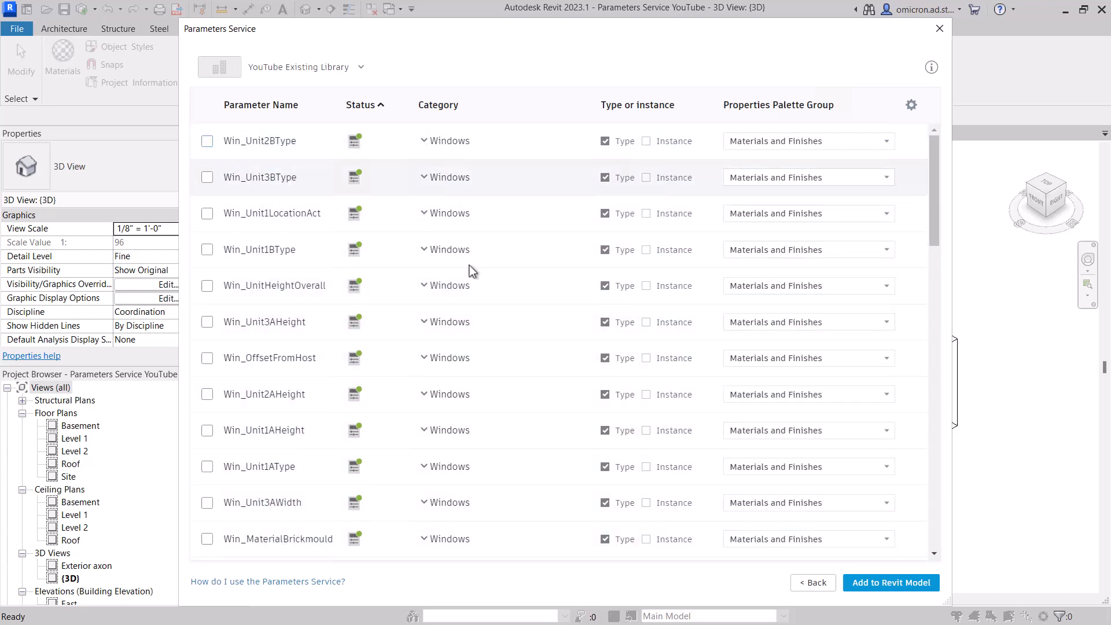
scroll(down, 3)
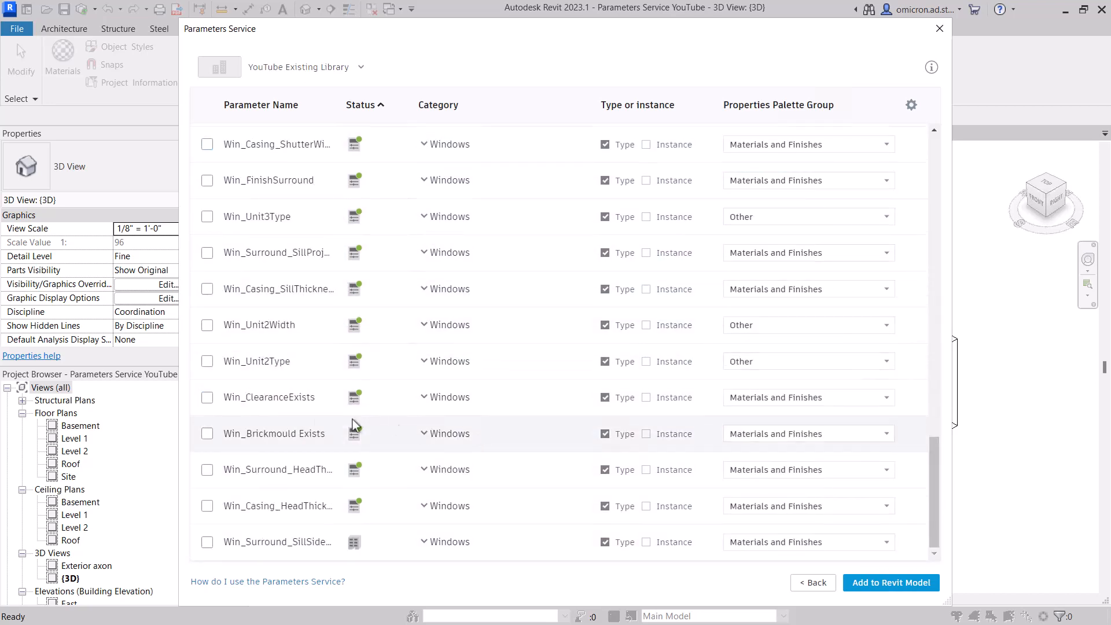
click(646, 433)
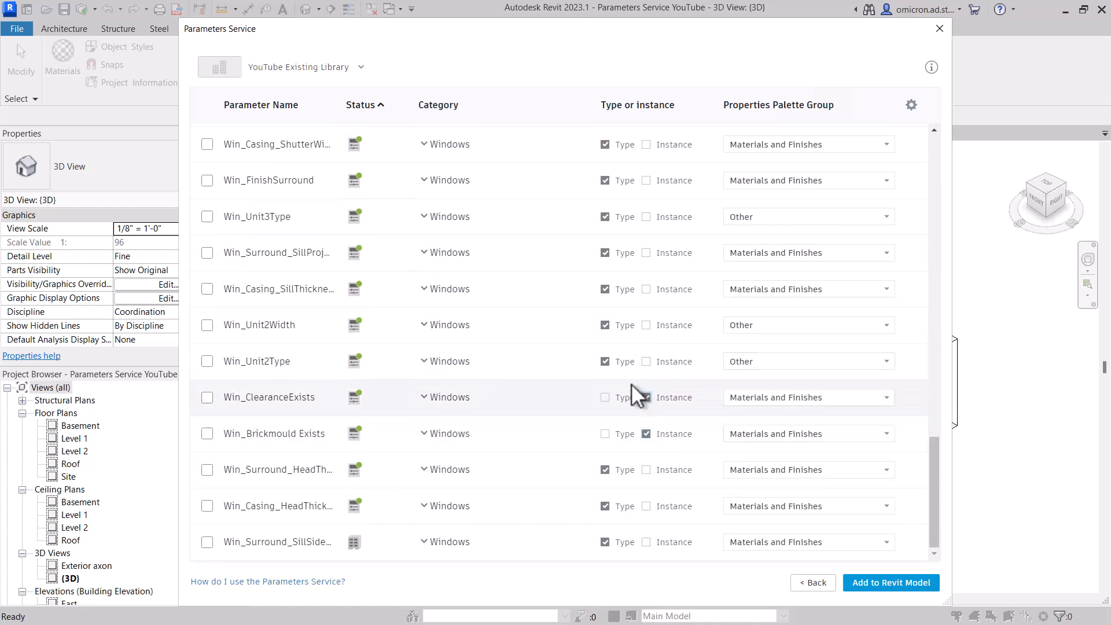
click(891, 582)
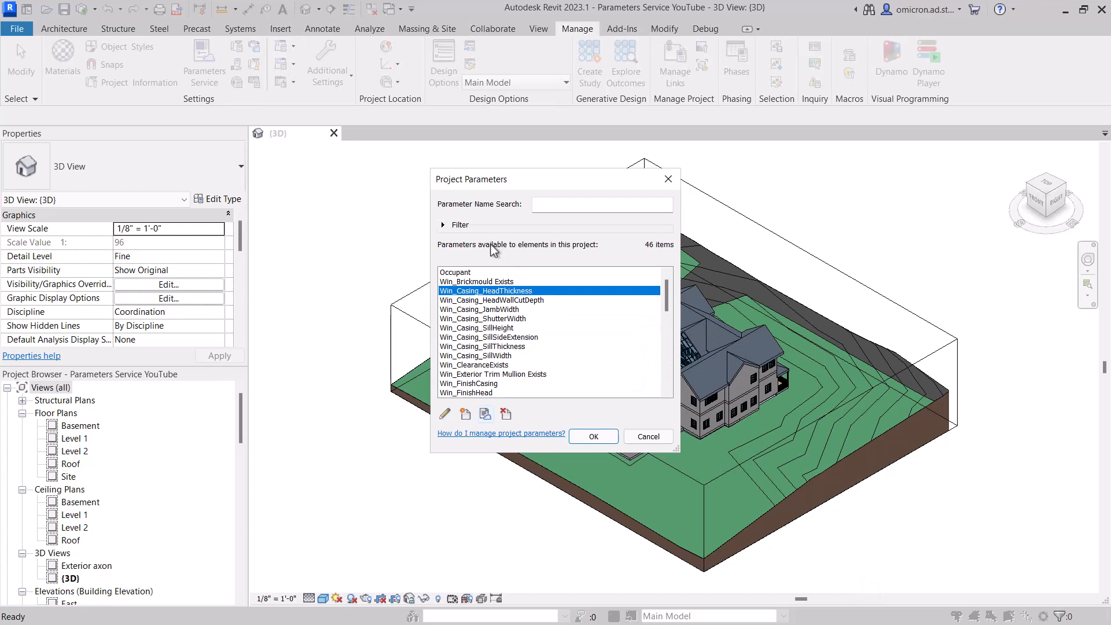
Search the project parameters for 'w', then filter them to Parameters Service entries
text(w)
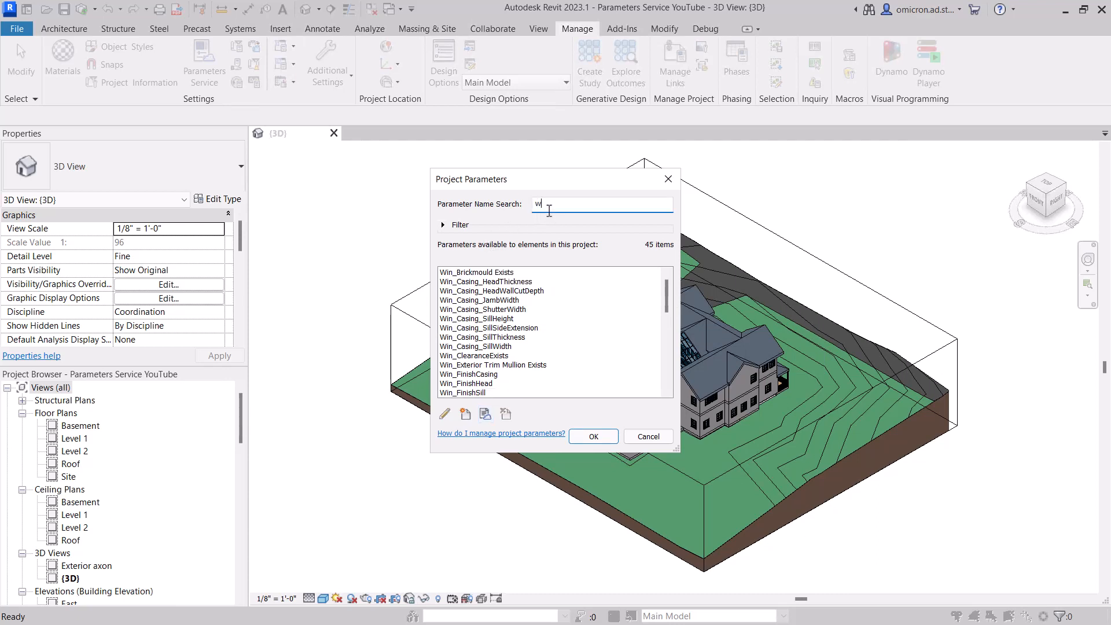
key(Backspace)
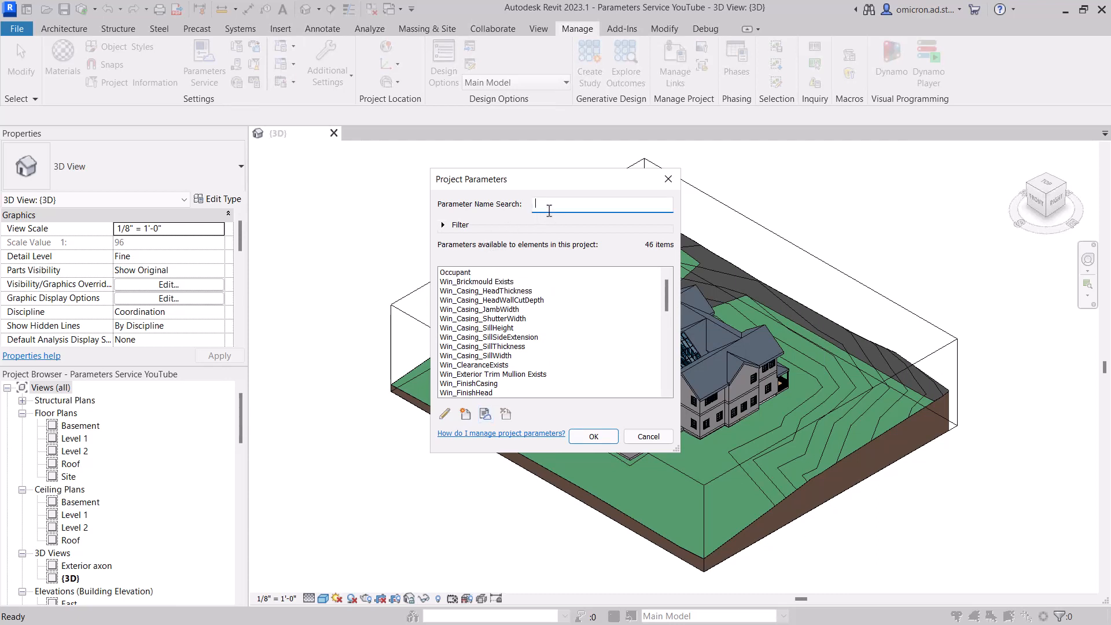
click(442, 225)
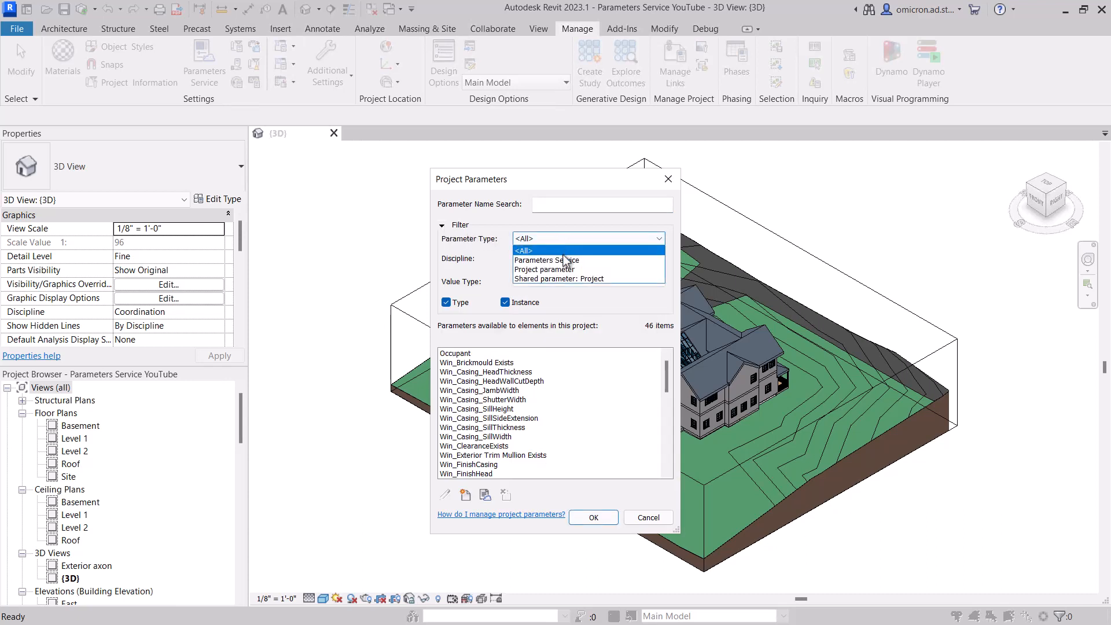
click(545, 261)
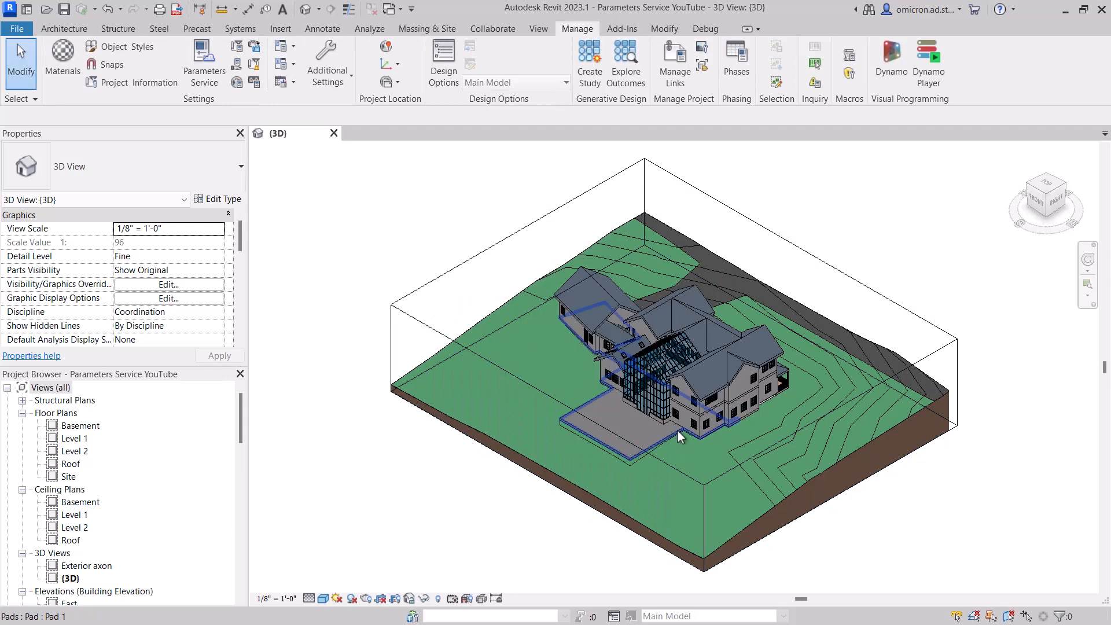
Select a Casement 3x3 with Trim window and bring up its family types
click(715, 418)
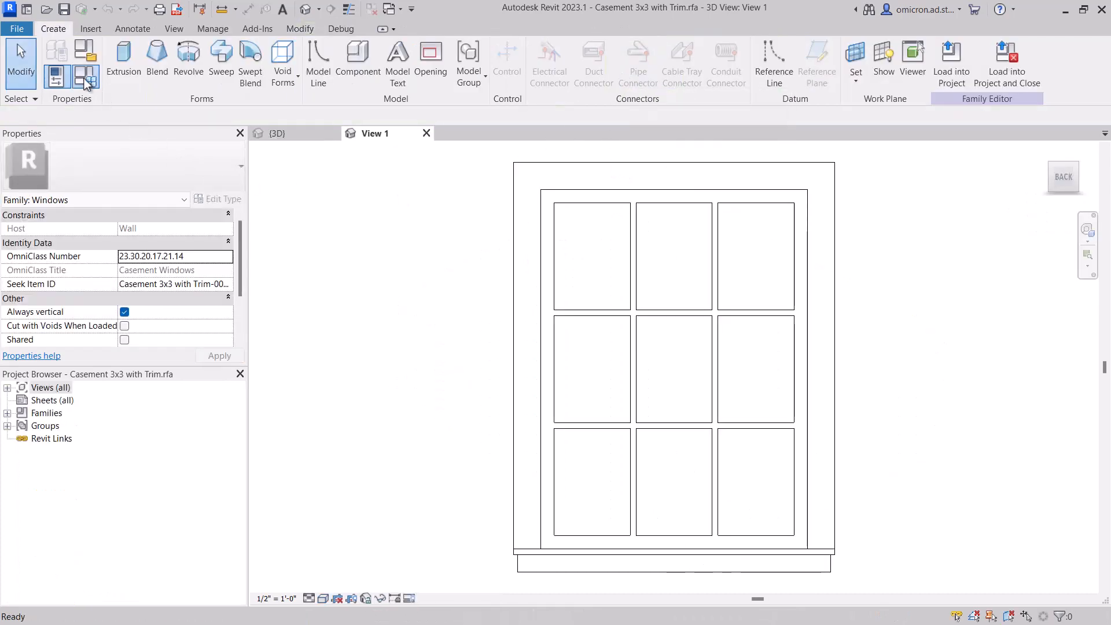
click(85, 76)
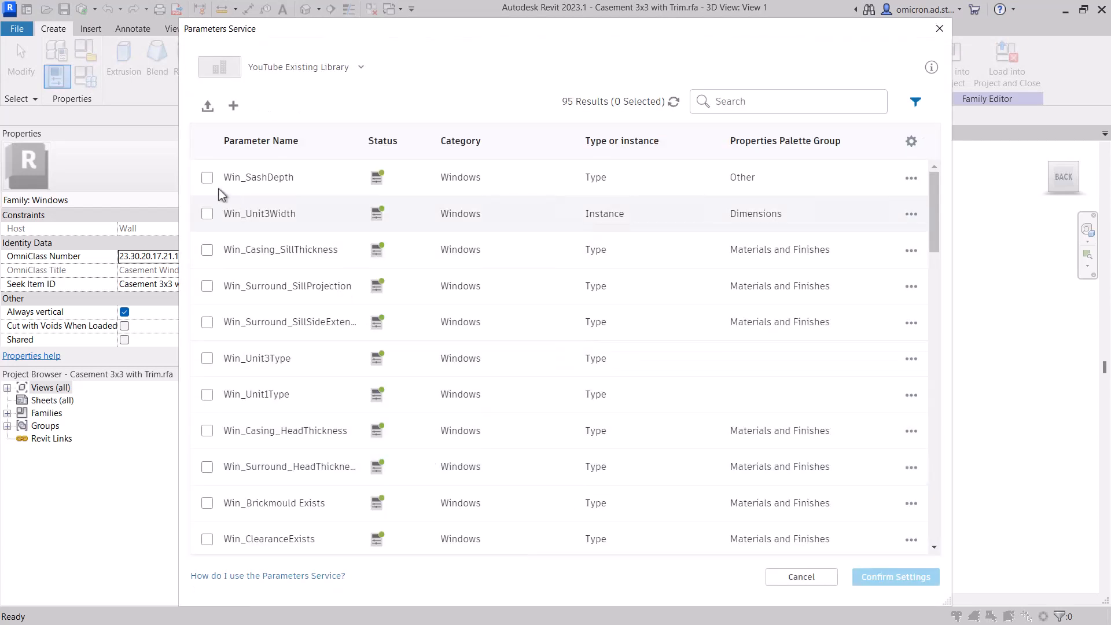
Choose Win_SashDepth, Win_Unit3Width and Win_Casing_JambWidth and confirm settings
click(208, 177)
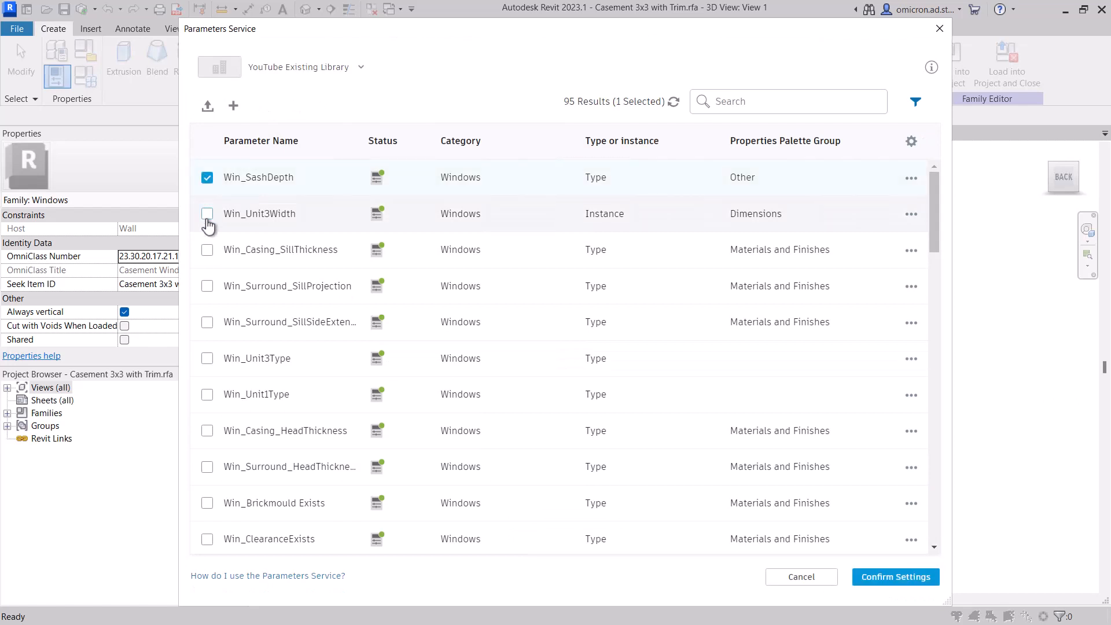
click(208, 213)
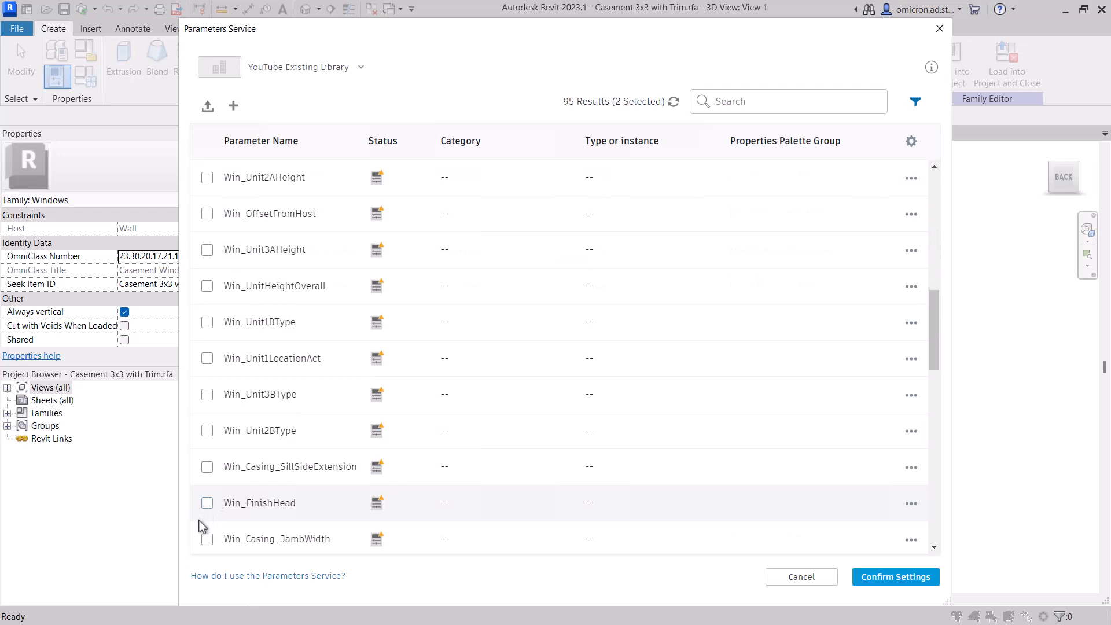
click(207, 538)
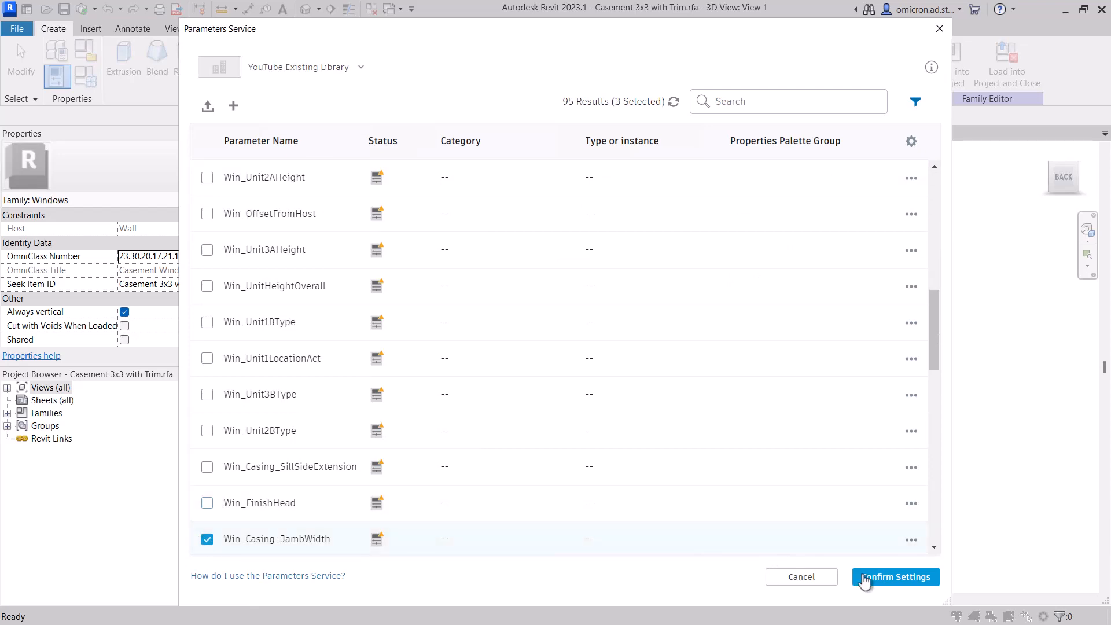
click(895, 576)
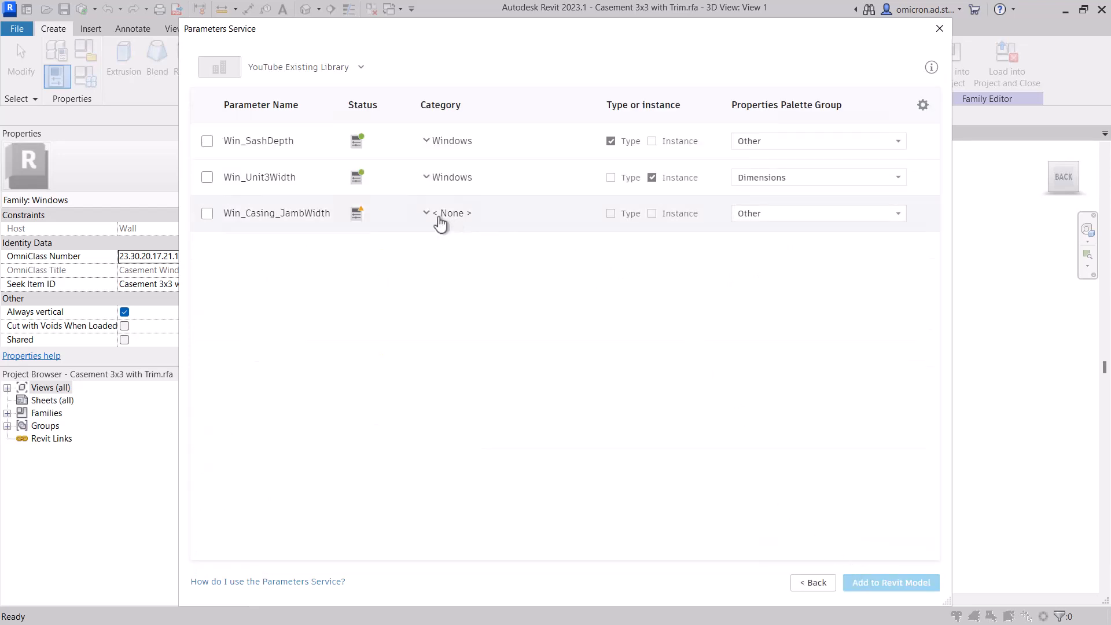
Set Win_Casing_JambWidth as an instance parameter and add the three to the family
click(652, 213)
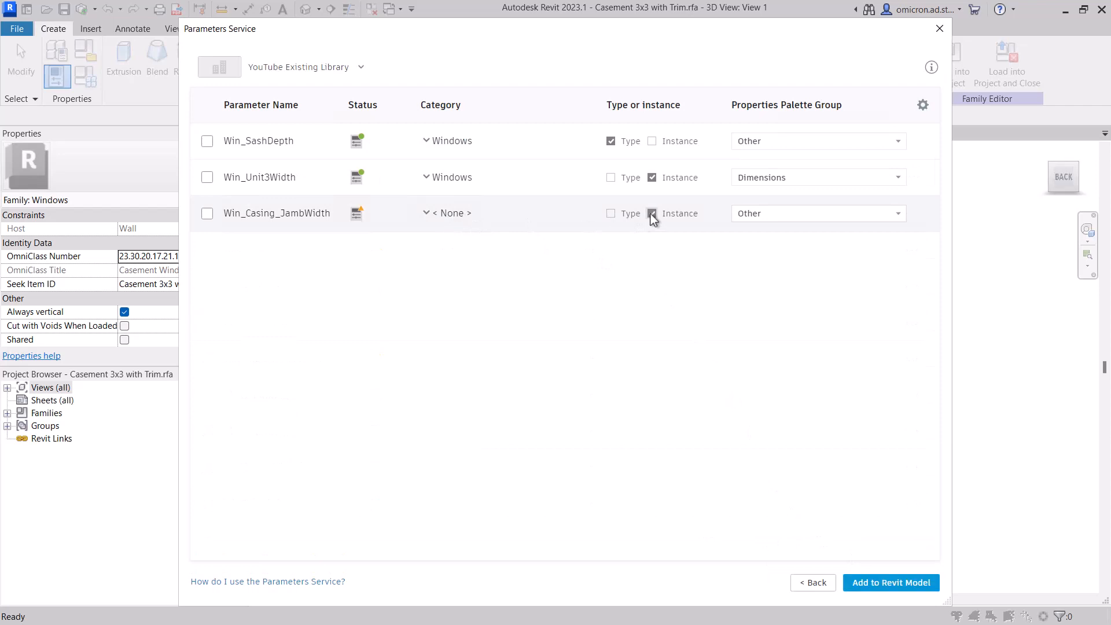
click(652, 213)
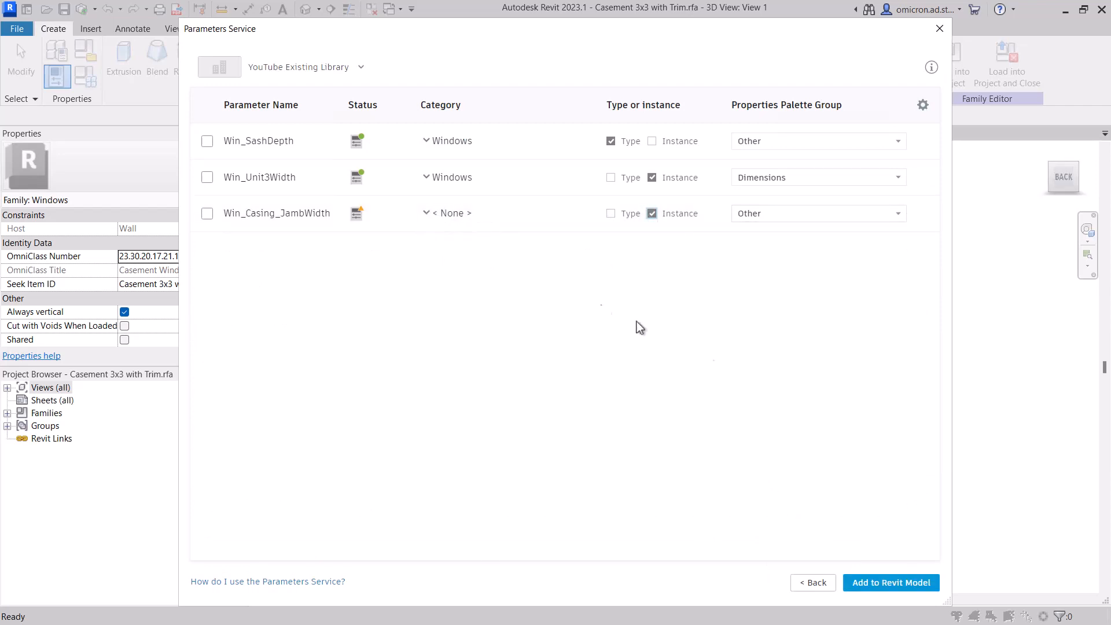
click(891, 582)
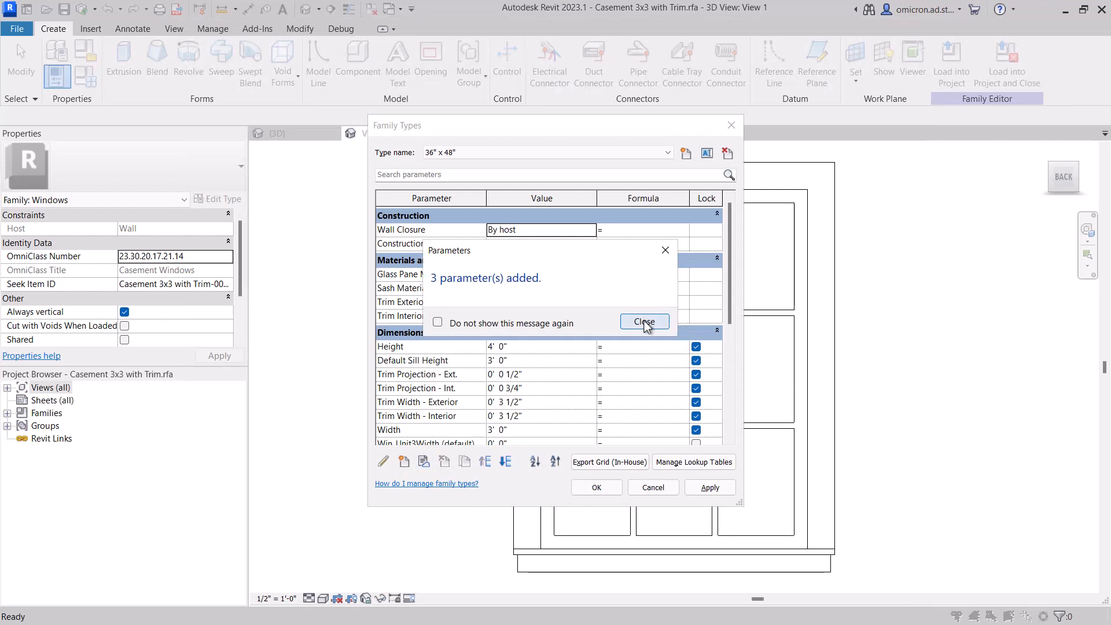
Dismiss the '3 parameter(s) added' confirmation message
click(643, 321)
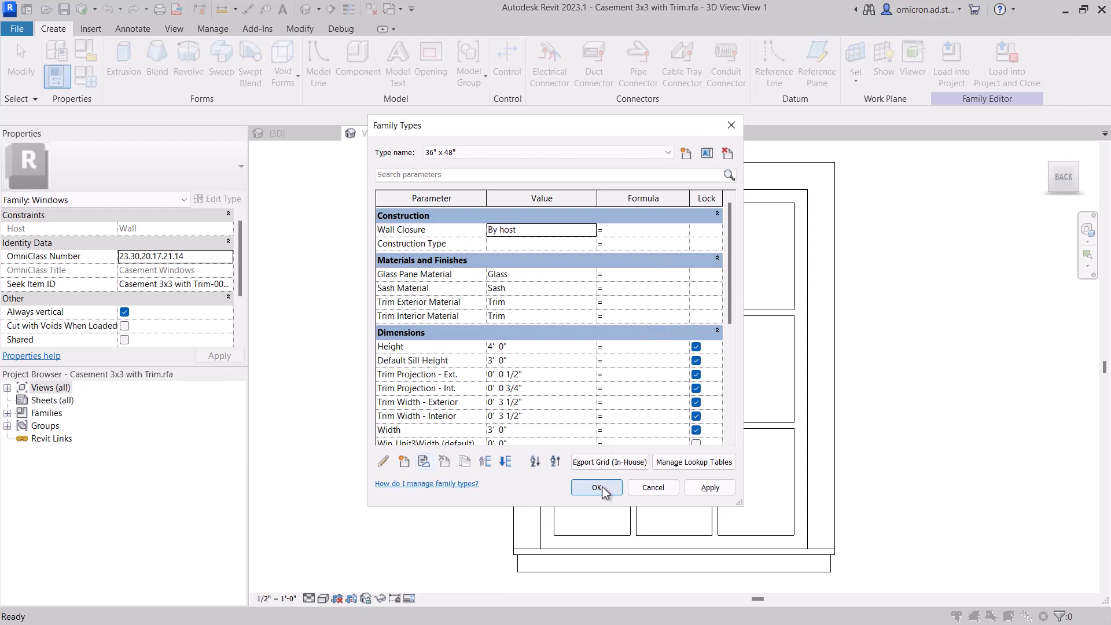
mouse_move(604, 493)
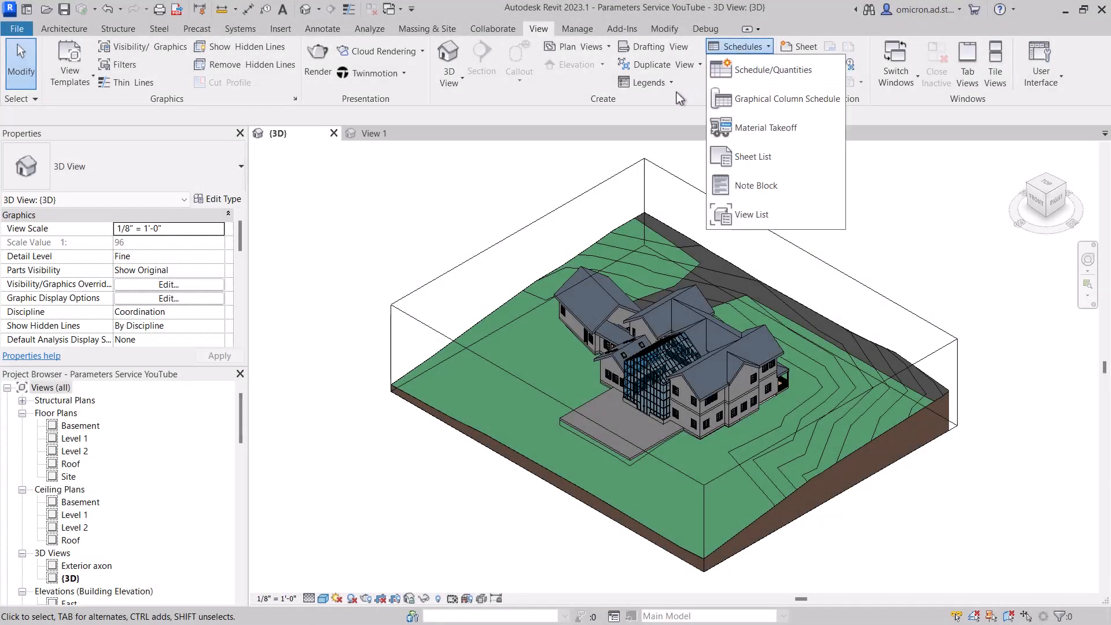
Start a new Schedule/Quantities with Walls as its category
click(772, 70)
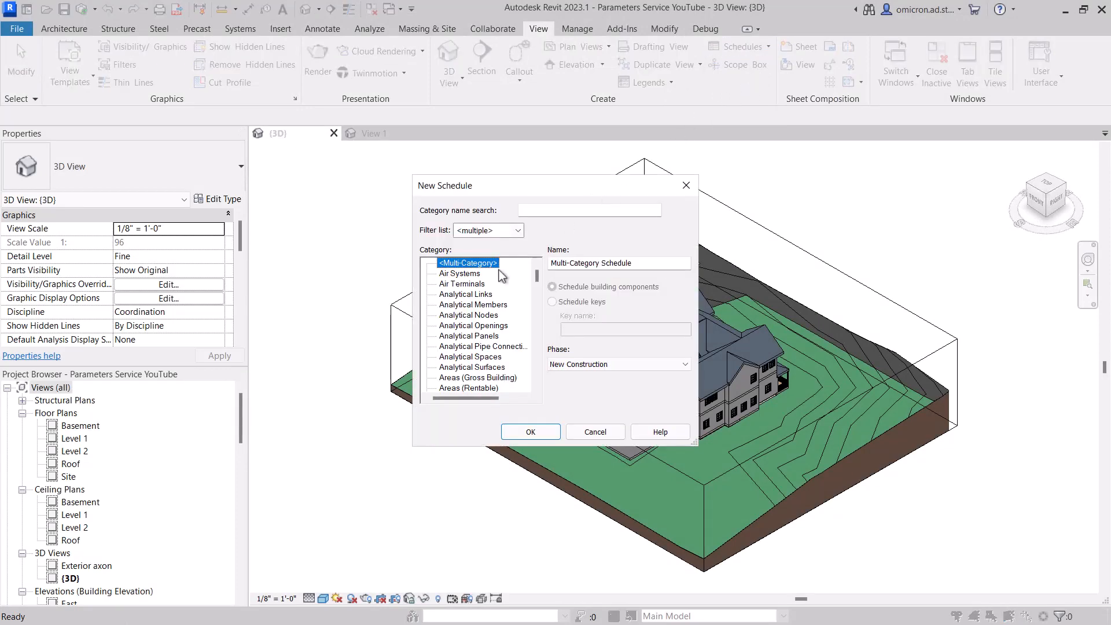
scroll(down, 3)
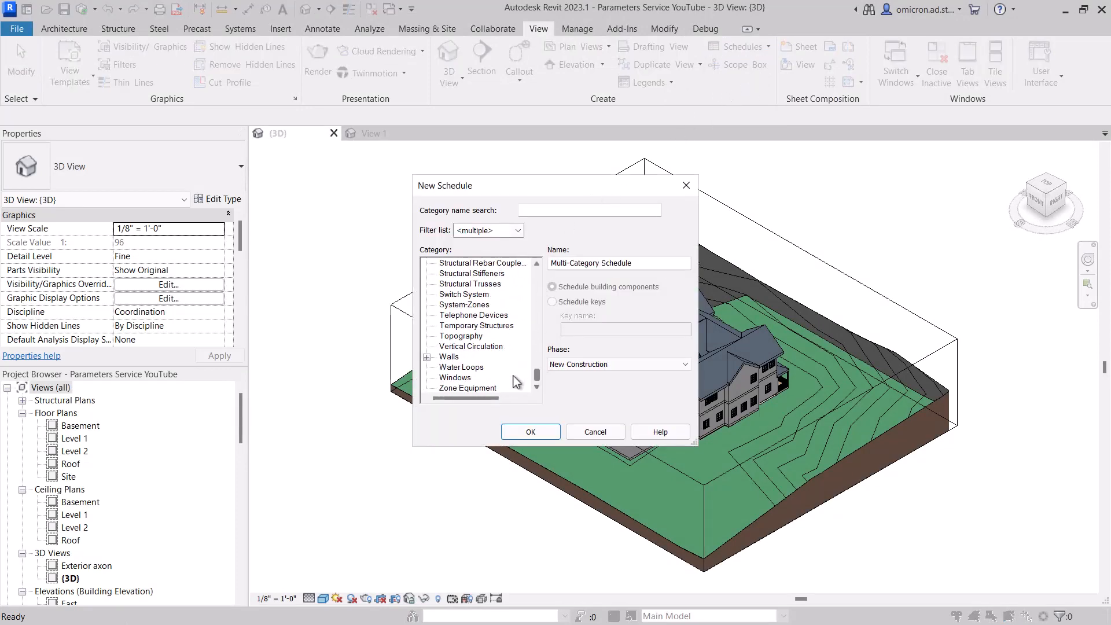
click(529, 432)
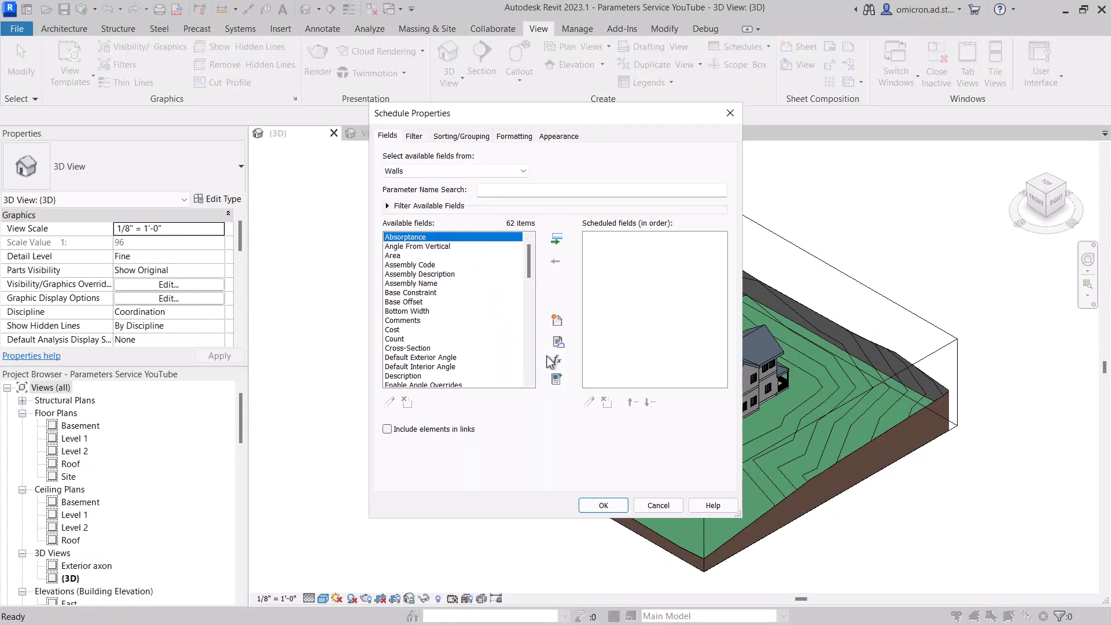
mouse_move(557, 343)
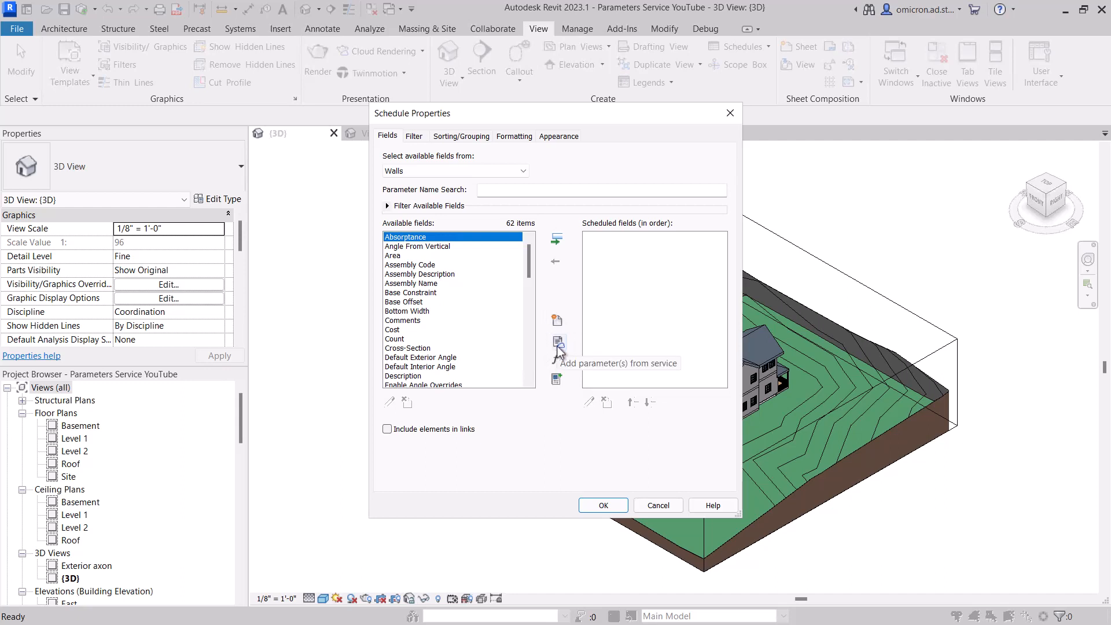